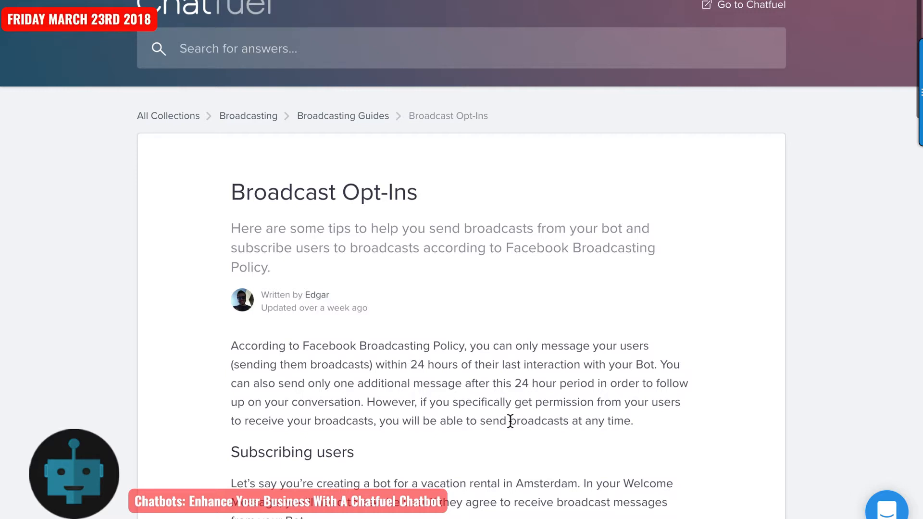
{"action": "mouse_move", "coordinate": [518, 406]}
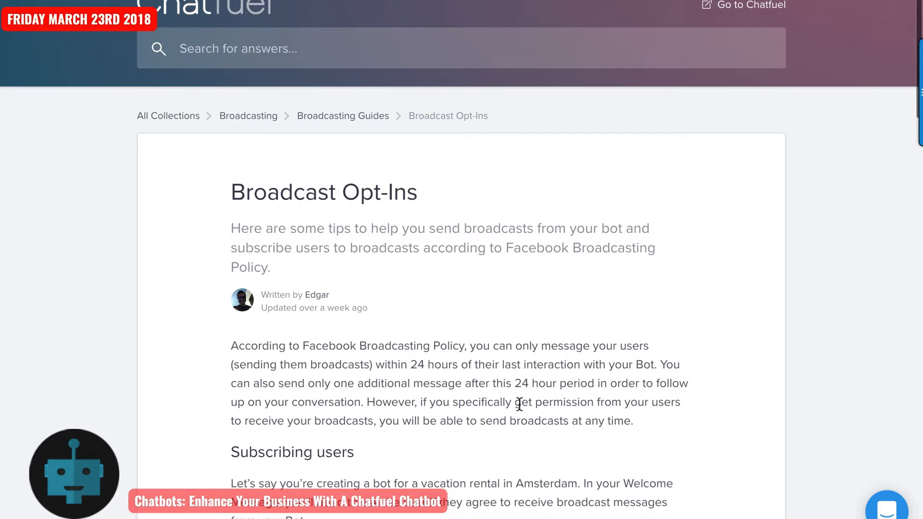
- Scroll the Broadcast Opt-Ins article to the welcome message quick replies saved to the subscribed attribute
{"action": "scroll", "scroll_direction": "down", "scroll_amount": 3}
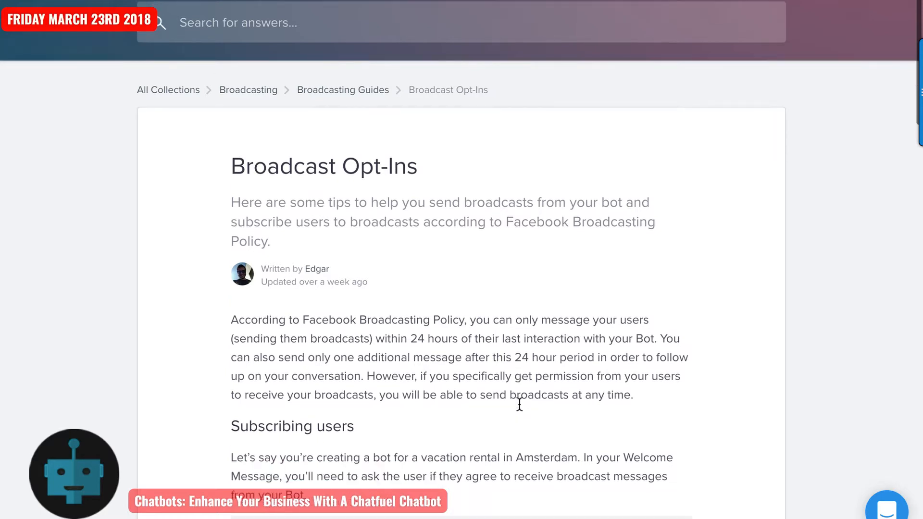
{"action": "scroll", "scroll_direction": "down", "scroll_amount": 3}
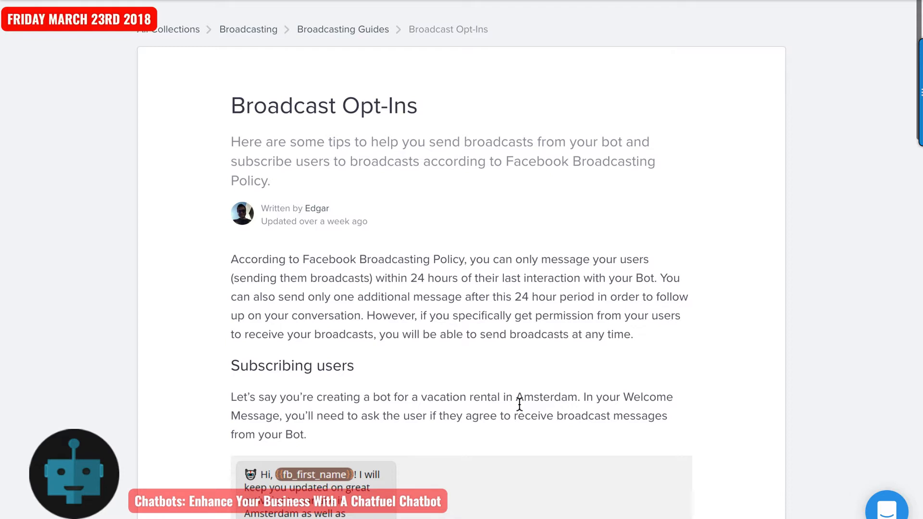
{"action": "mouse_move", "coordinate": [448, 361]}
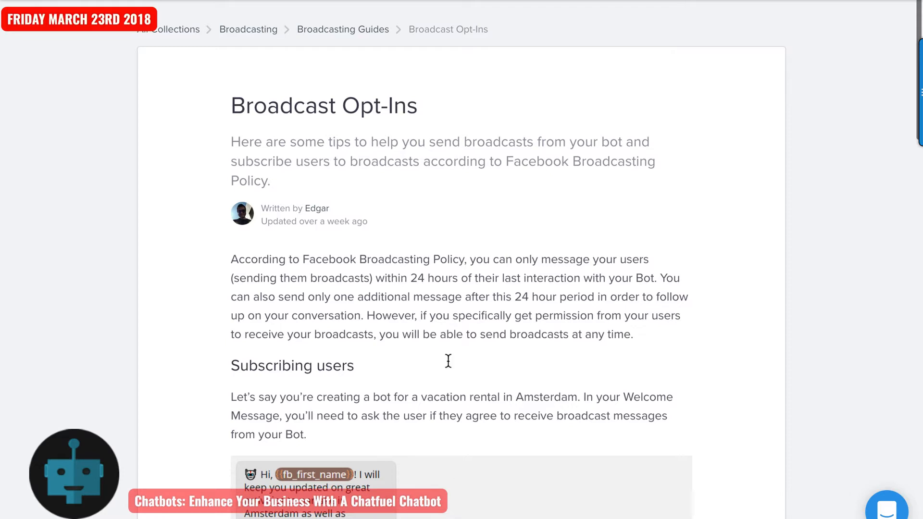
{"action": "mouse_move", "coordinate": [405, 285]}
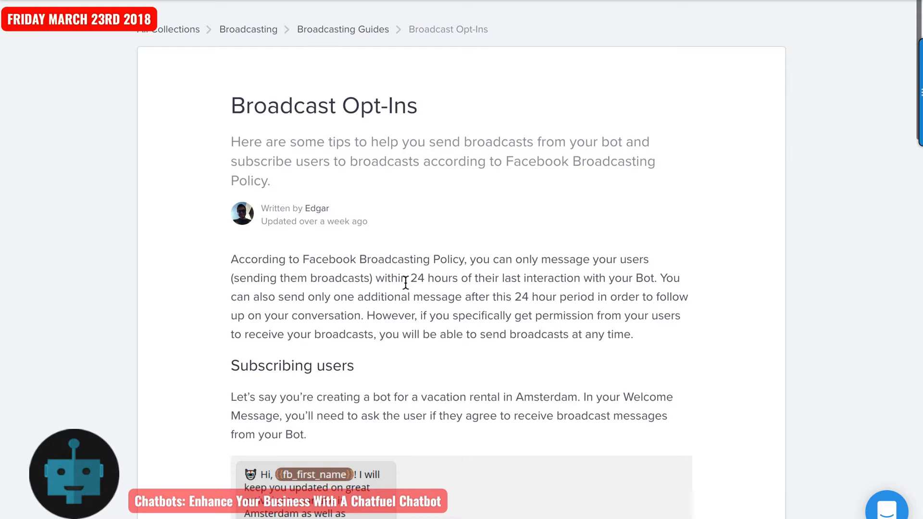
{"action": "scroll", "scroll_direction": "down", "scroll_amount": 3}
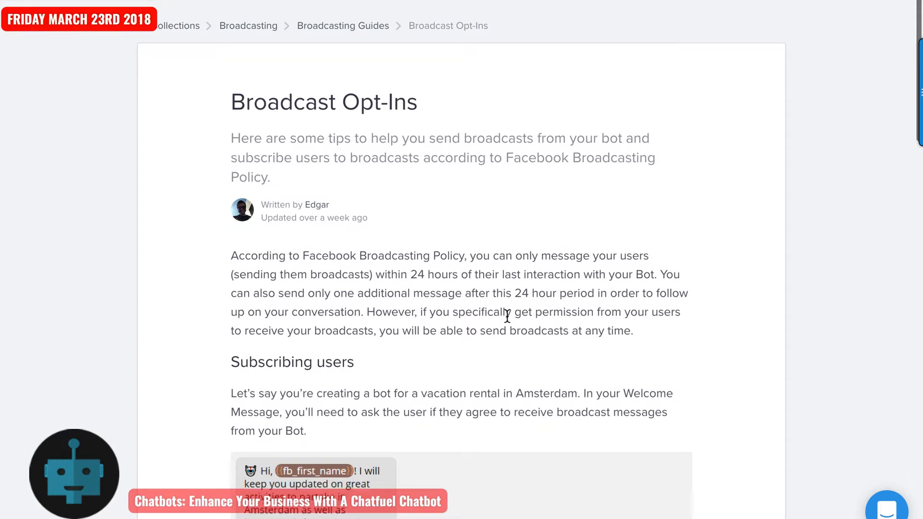
{"action": "scroll", "scroll_direction": "down", "scroll_amount": 3}
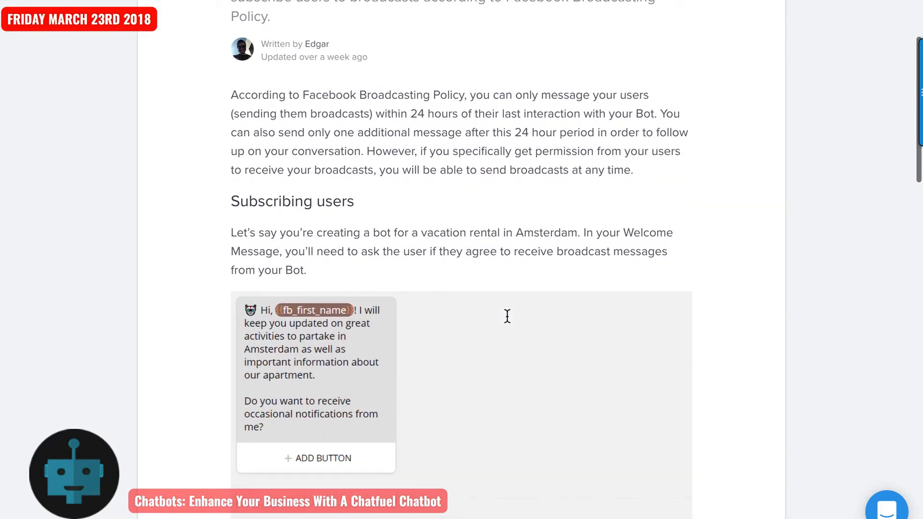
{"action": "scroll", "scroll_direction": "down", "scroll_amount": 3}
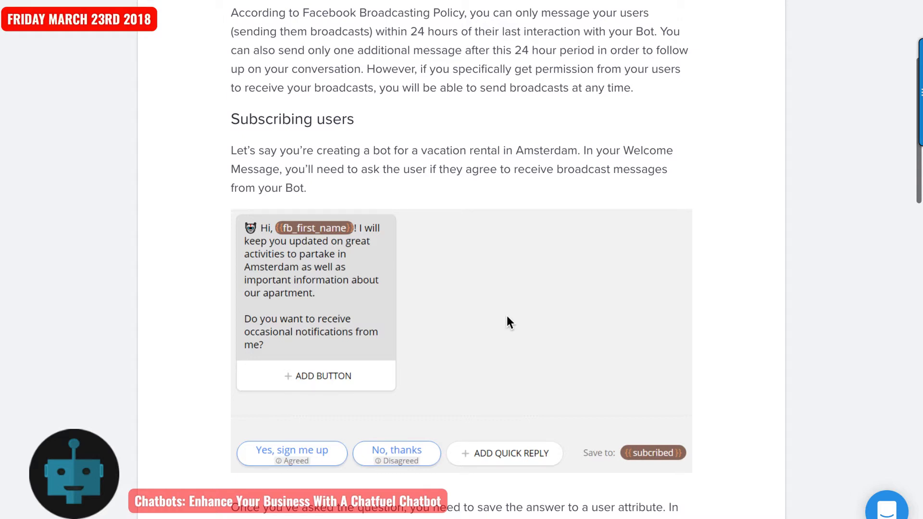
{"action": "mouse_move", "coordinate": [553, 194]}
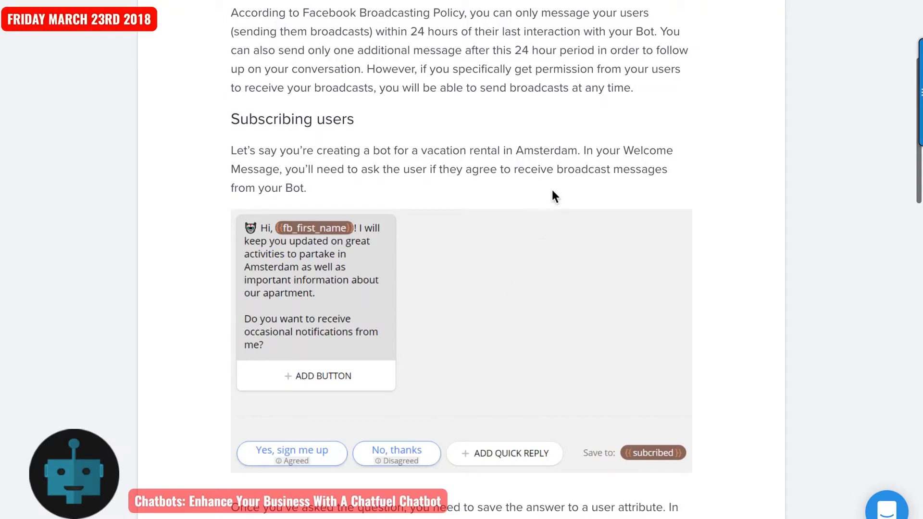
{"action": "mouse_move", "coordinate": [544, 204]}
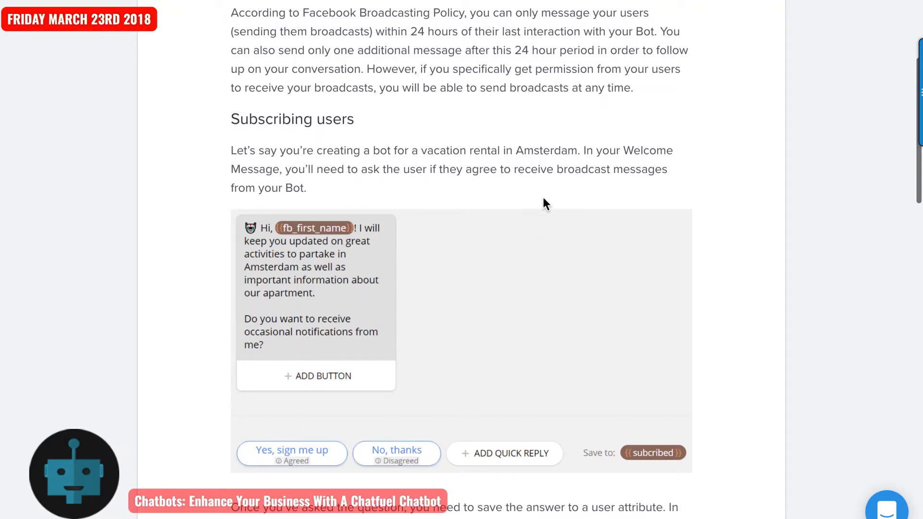
{"action": "mouse_move", "coordinate": [340, 321]}
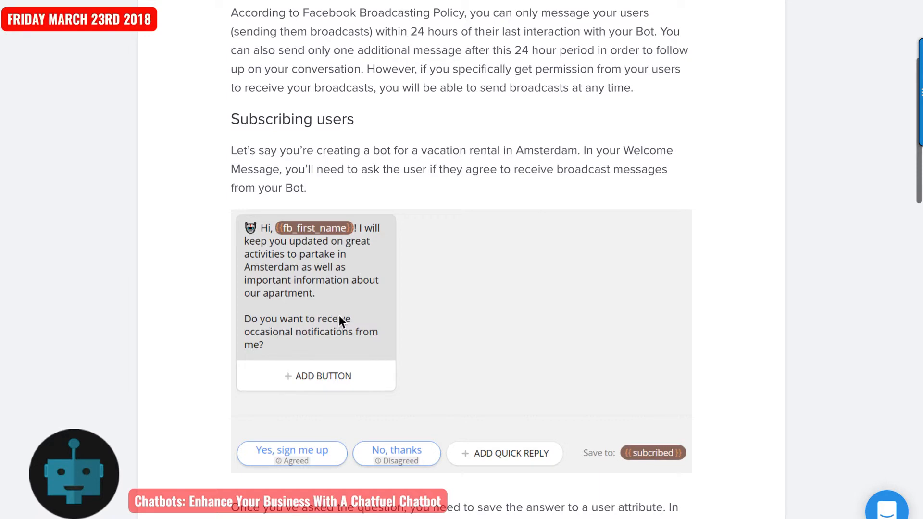
{"action": "mouse_move", "coordinate": [329, 339]}
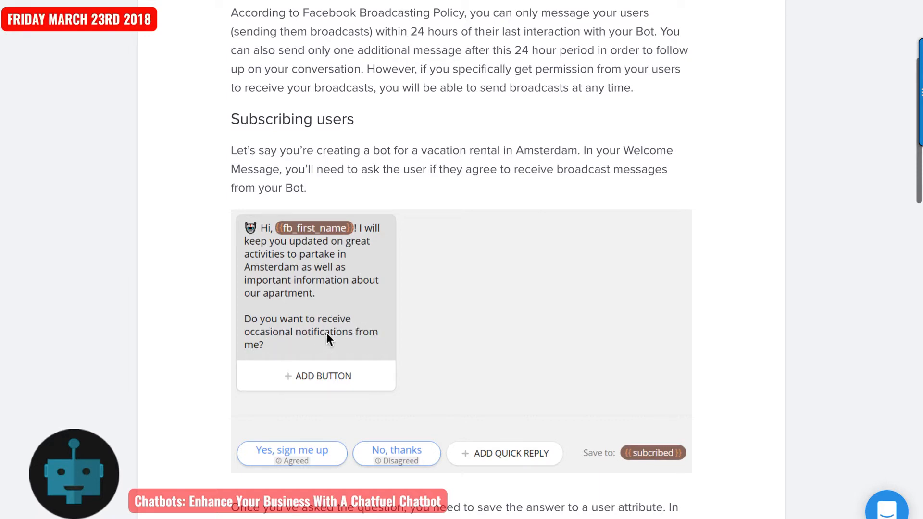
{"action": "mouse_move", "coordinate": [359, 341]}
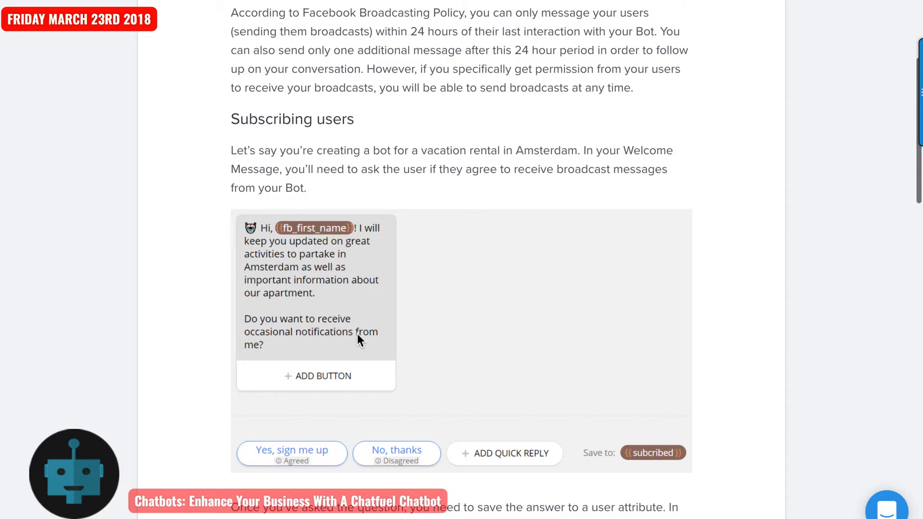
{"action": "scroll", "scroll_direction": "down", "scroll_amount": 3}
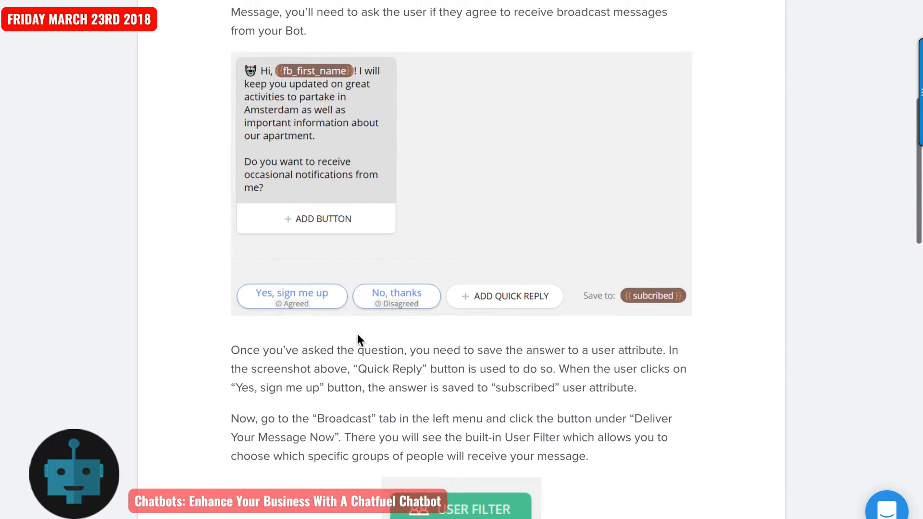
{"action": "scroll", "scroll_direction": "down", "scroll_amount": 3}
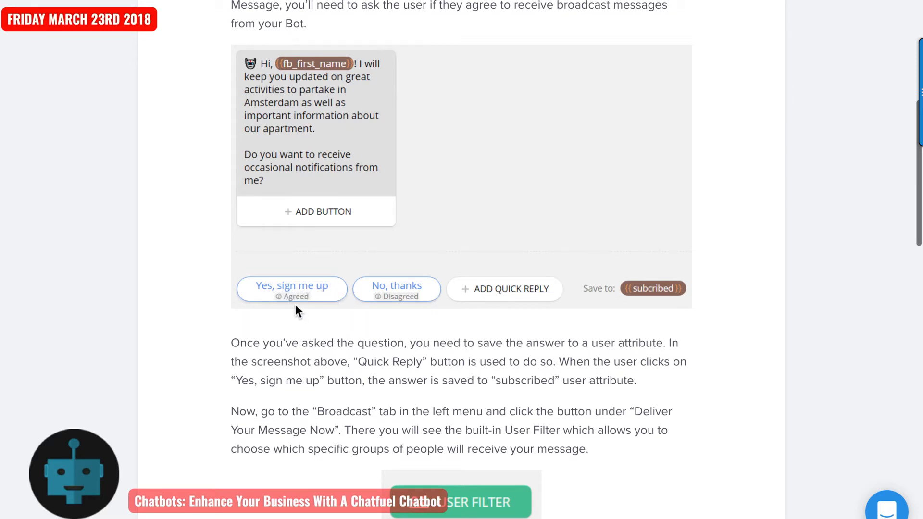
{"action": "mouse_move", "coordinate": [309, 313]}
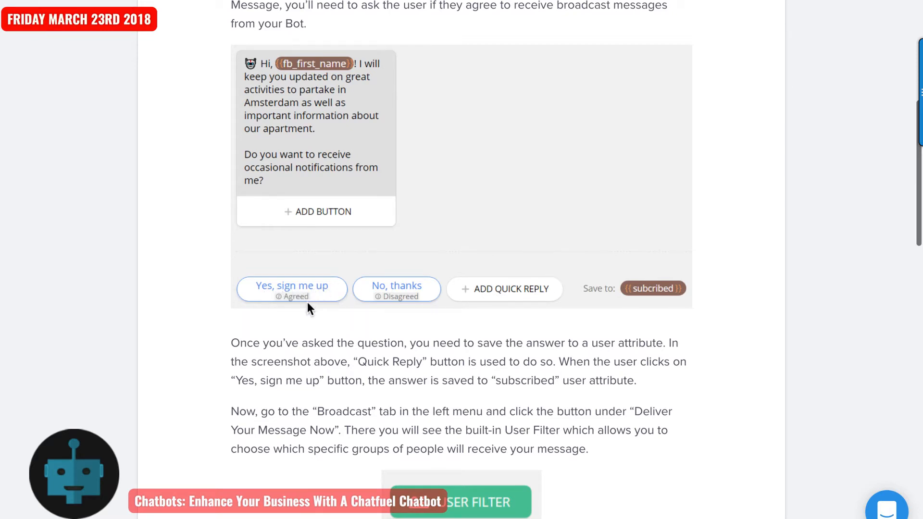
{"action": "mouse_move", "coordinate": [320, 304]}
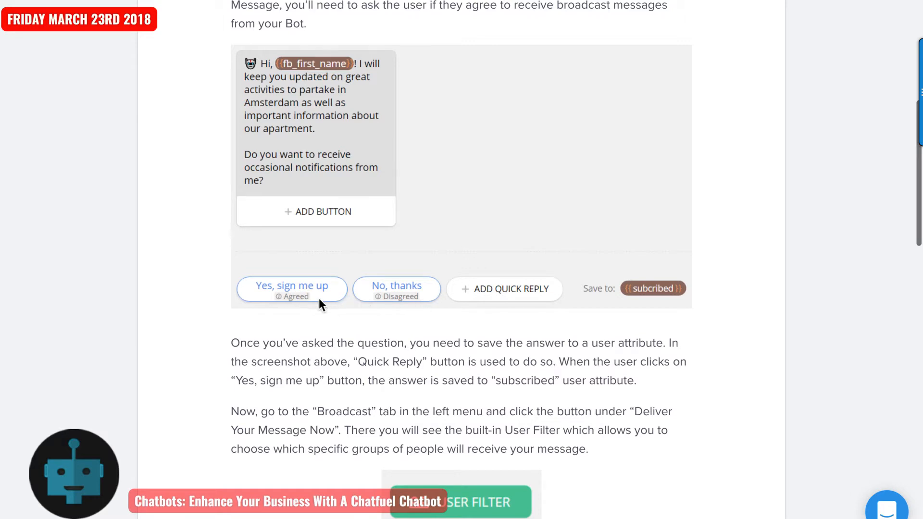
{"action": "mouse_move", "coordinate": [384, 298]}
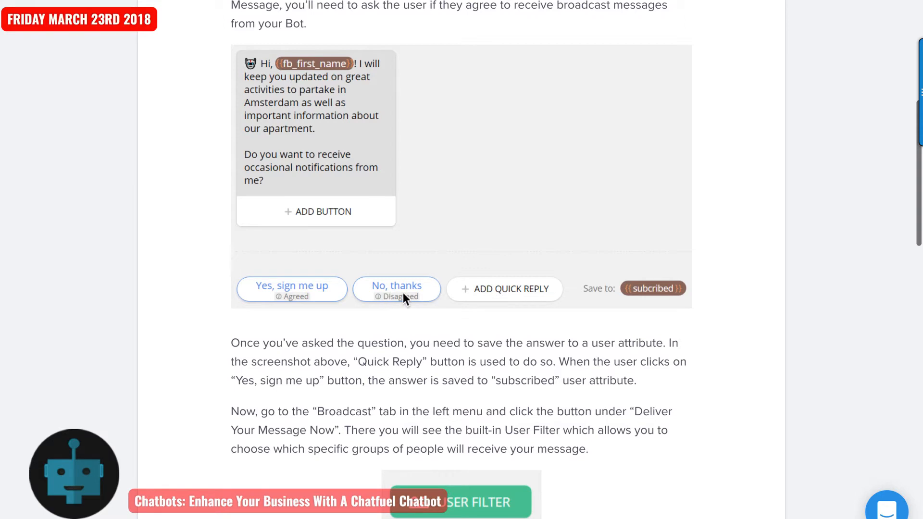
{"action": "mouse_move", "coordinate": [647, 308]}
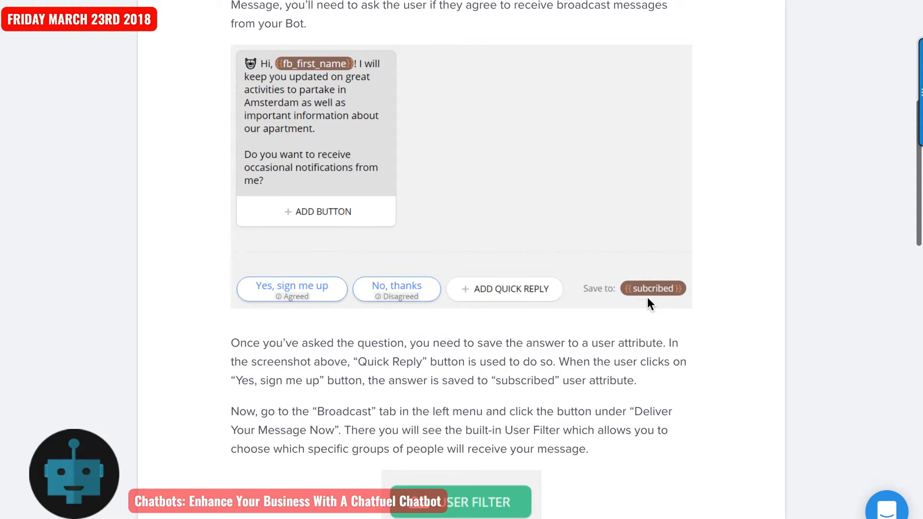
{"action": "mouse_move", "coordinate": [585, 336]}
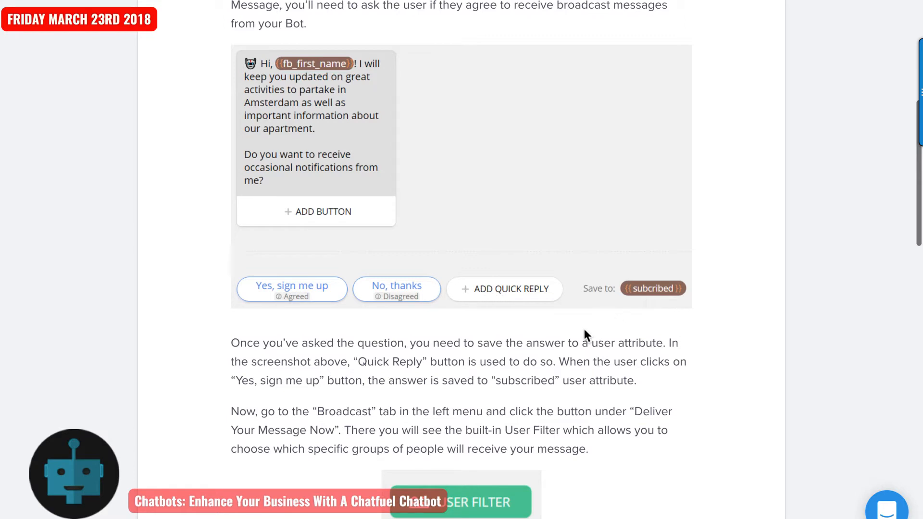
- Scroll to the User Filter example targeting users whose subscribed attribute is Yes, sign me up
{"action": "scroll", "scroll_direction": "down", "scroll_amount": 3}
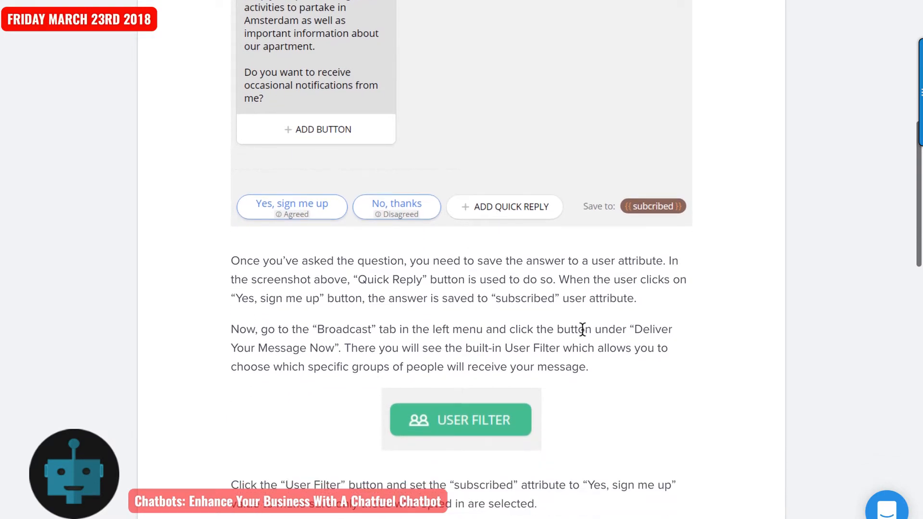
{"action": "scroll", "scroll_direction": "down", "scroll_amount": 3}
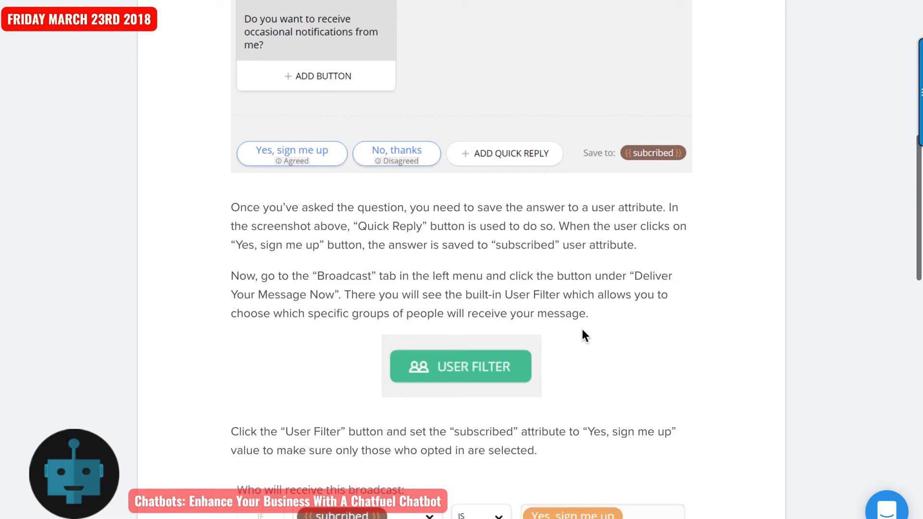
{"action": "scroll", "scroll_direction": "down", "scroll_amount": 3}
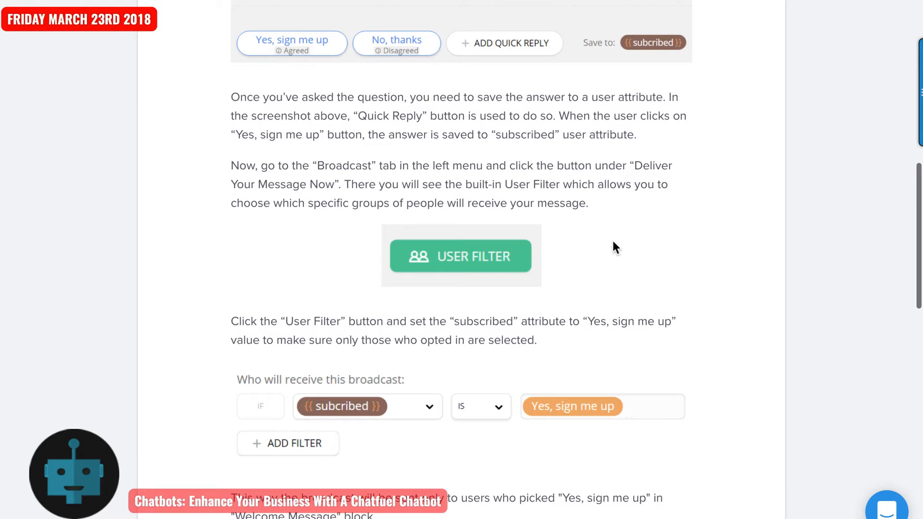
{"action": "scroll", "scroll_direction": "down", "scroll_amount": 3}
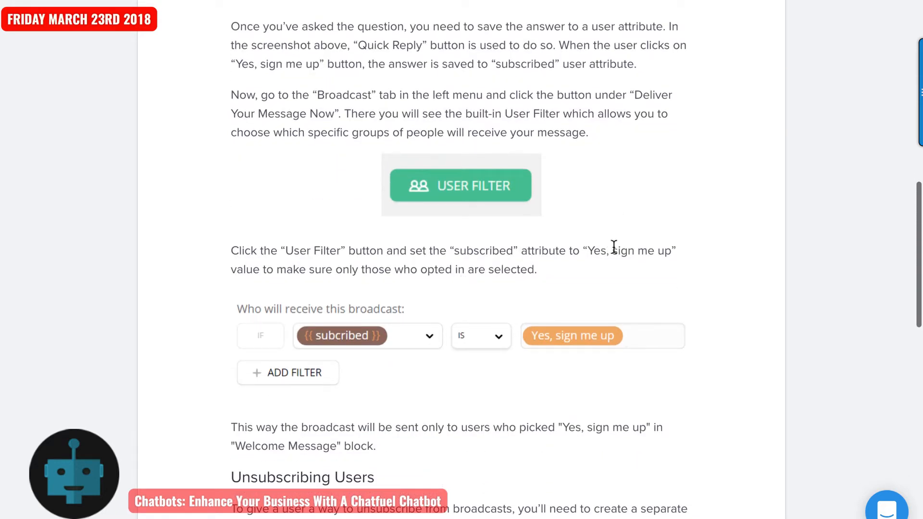
{"action": "scroll", "scroll_direction": "down", "scroll_amount": 3}
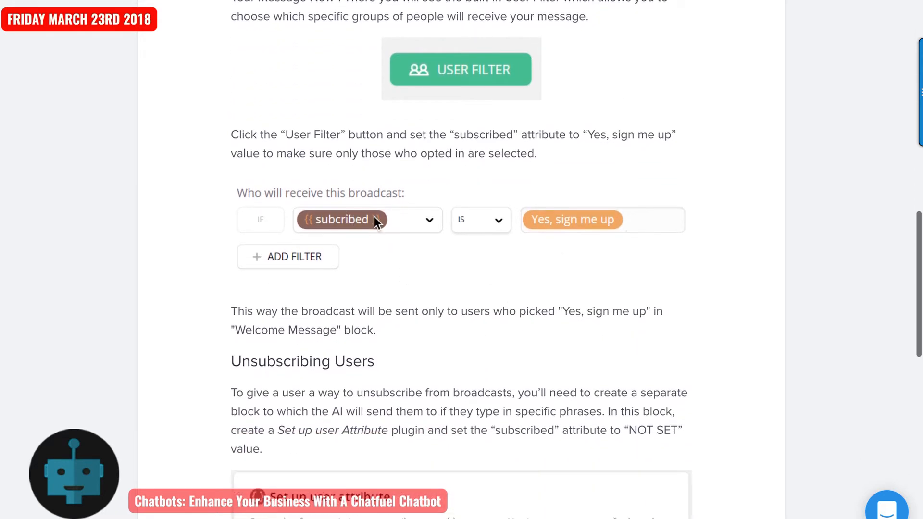
{"action": "mouse_move", "coordinate": [537, 264]}
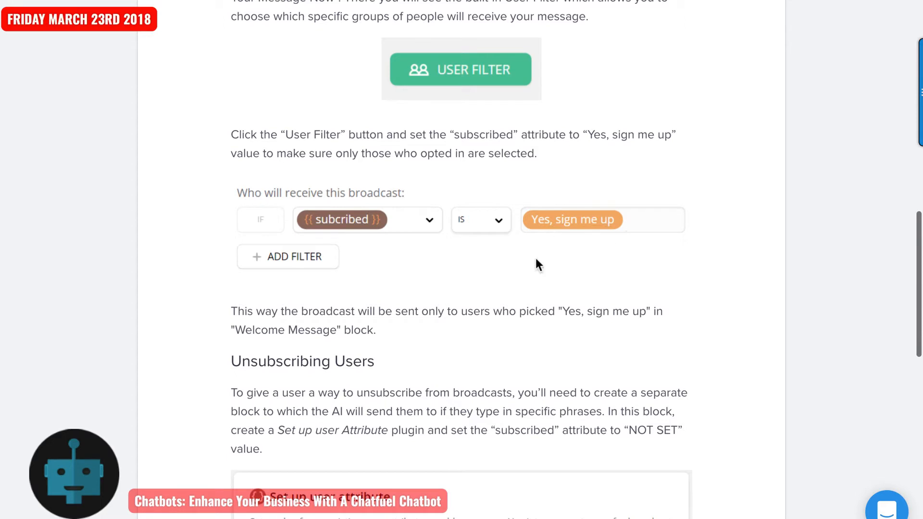
{"action": "mouse_move", "coordinate": [623, 232]}
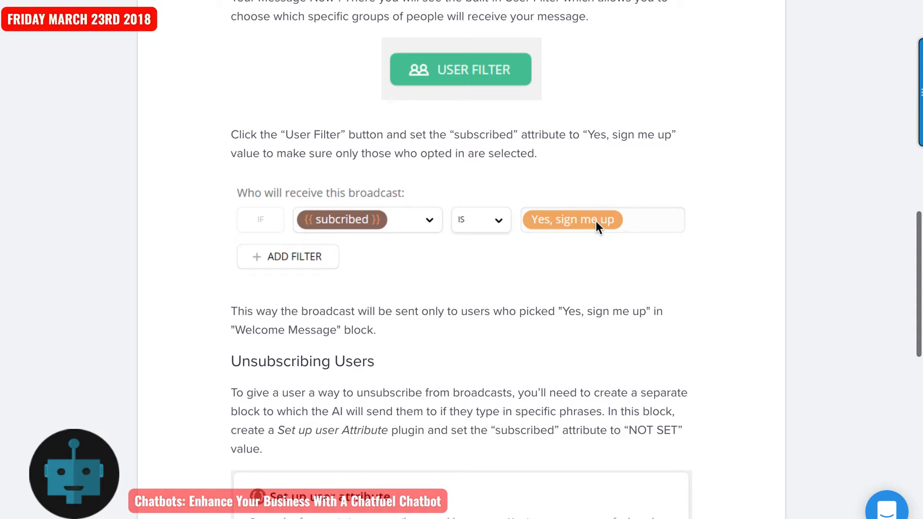
{"action": "mouse_move", "coordinate": [475, 261]}
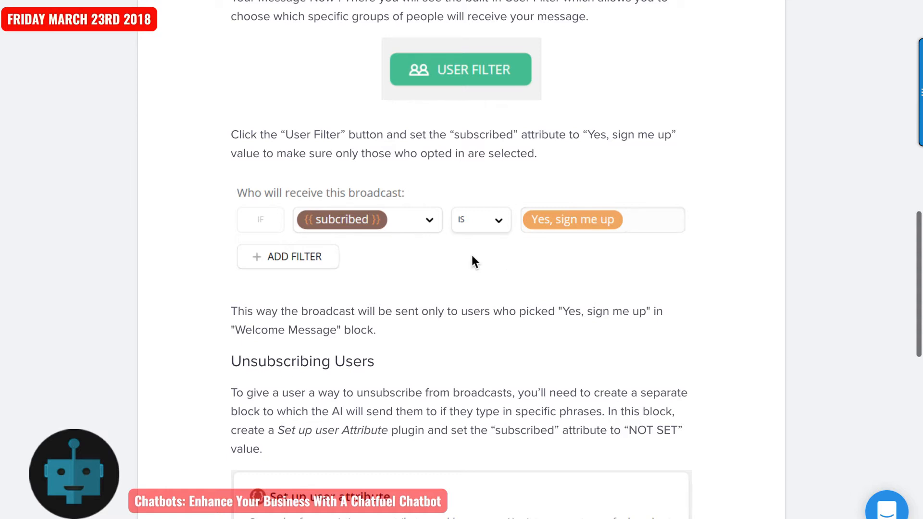
- Scroll to the Unsubscribing Users plugin setting subscribed to NOT SET and its confirmation text card
{"action": "scroll", "scroll_direction": "down", "scroll_amount": 3}
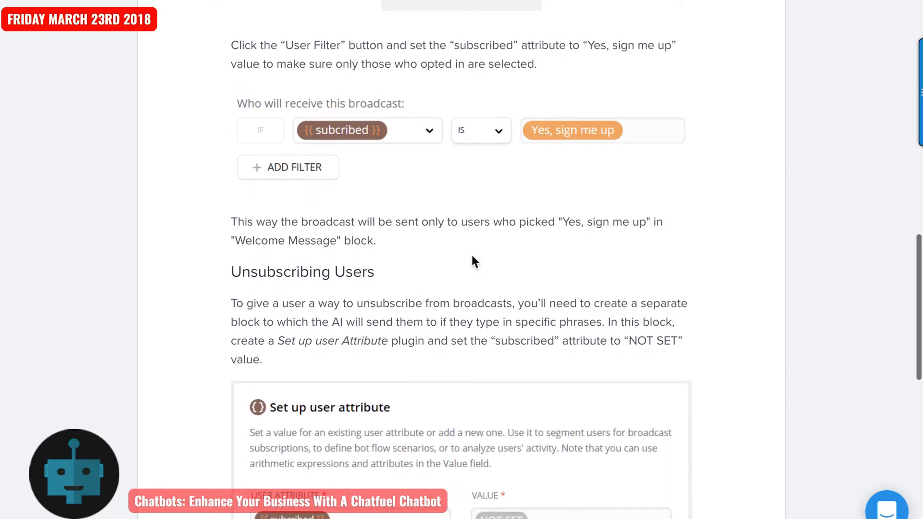
{"action": "scroll", "scroll_direction": "down", "scroll_amount": 3}
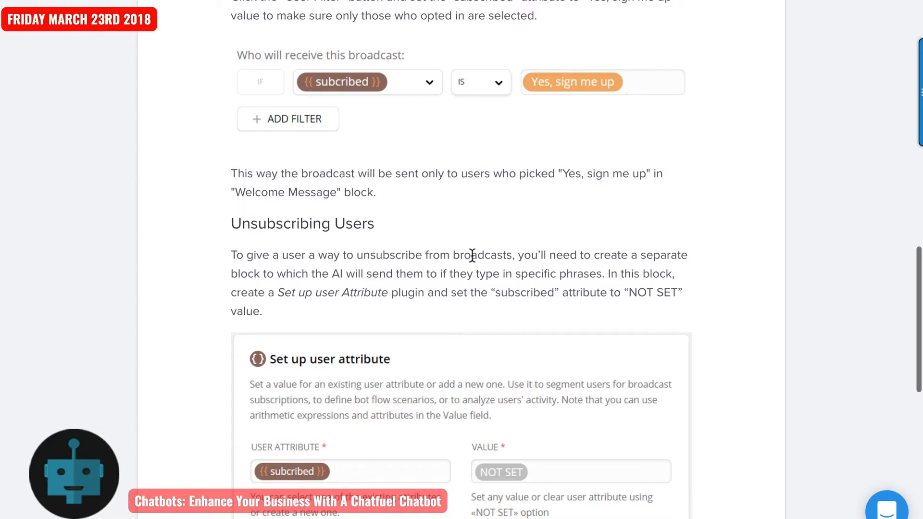
{"action": "scroll", "scroll_direction": "down", "scroll_amount": 3}
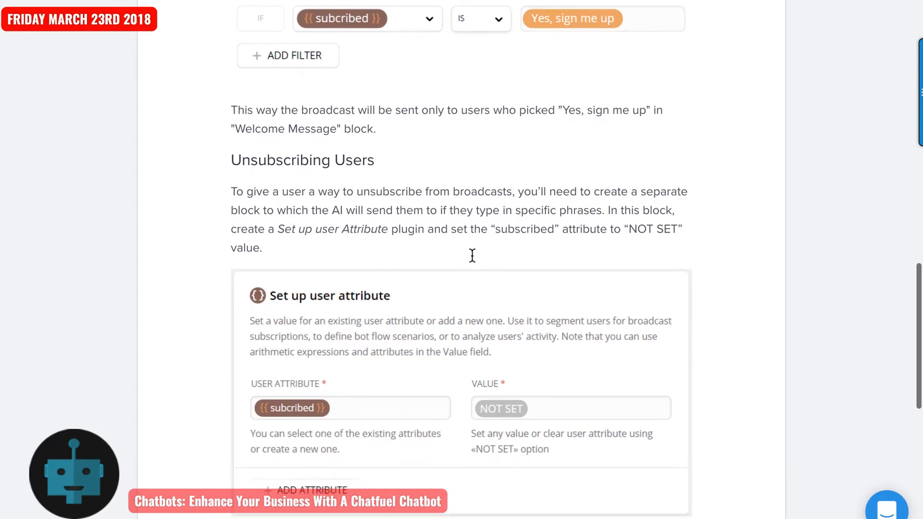
{"action": "scroll", "scroll_direction": "down", "scroll_amount": 3}
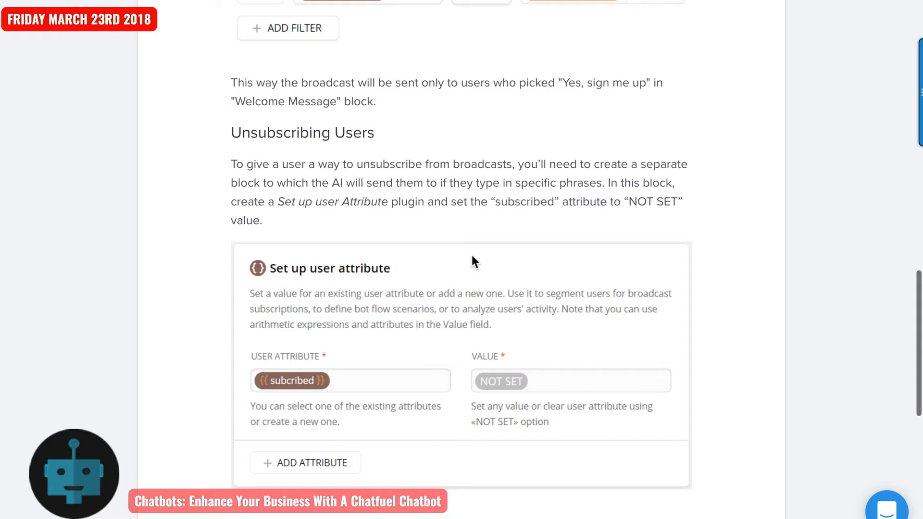
{"action": "mouse_move", "coordinate": [432, 383]}
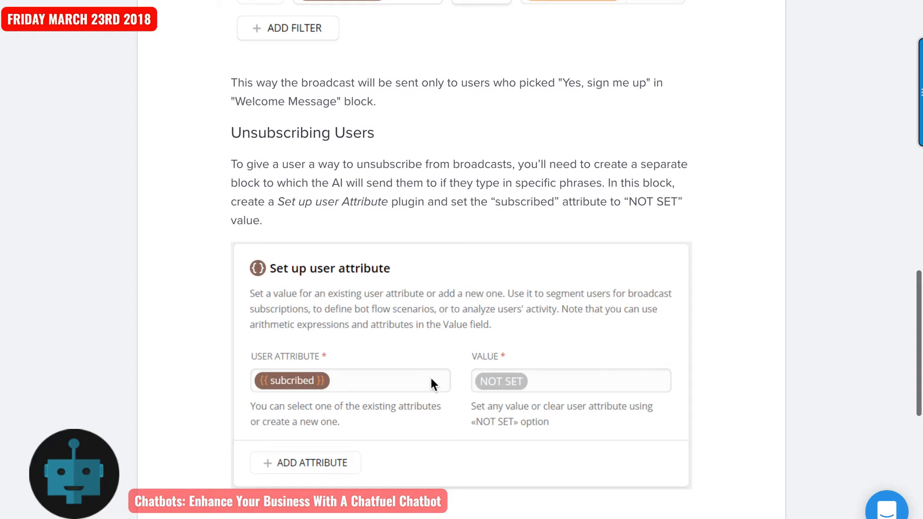
{"action": "mouse_move", "coordinate": [578, 374]}
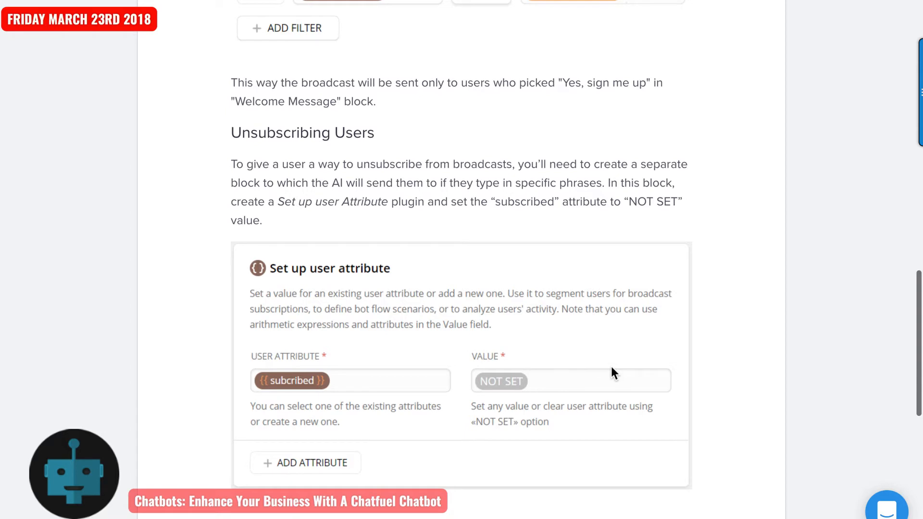
{"action": "scroll", "scroll_direction": "down", "scroll_amount": 3}
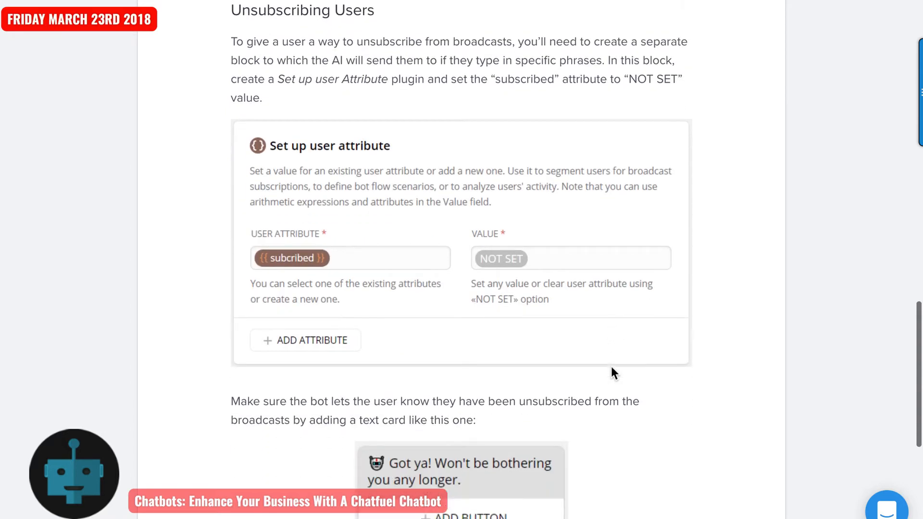
{"action": "scroll", "scroll_direction": "down", "scroll_amount": 3}
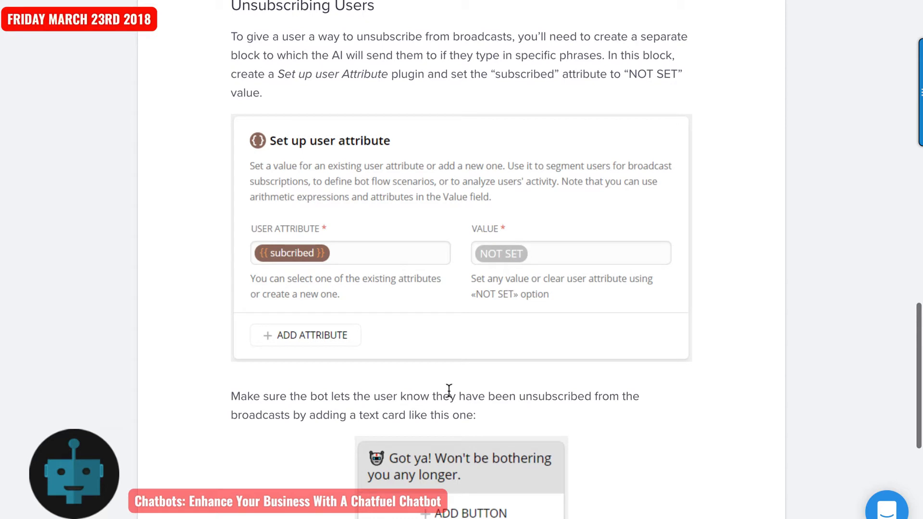
{"action": "mouse_move", "coordinate": [344, 402]}
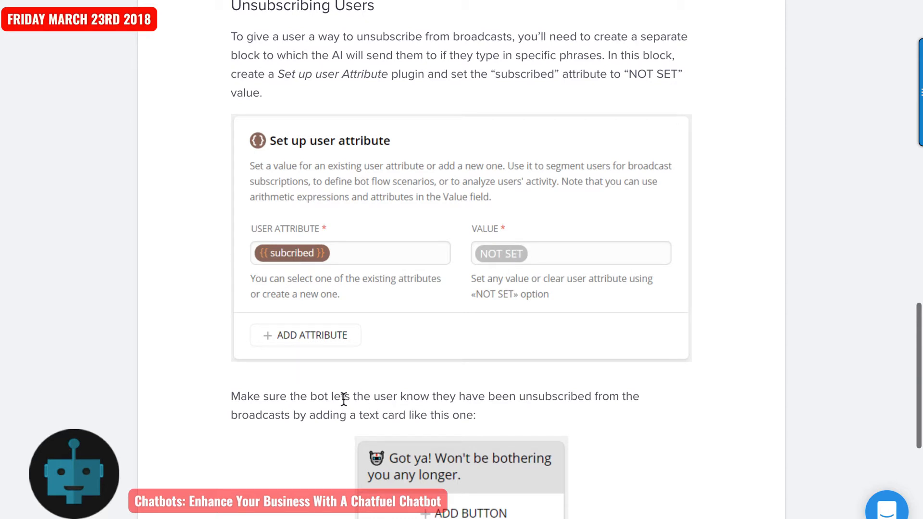
{"action": "mouse_move", "coordinate": [328, 414]}
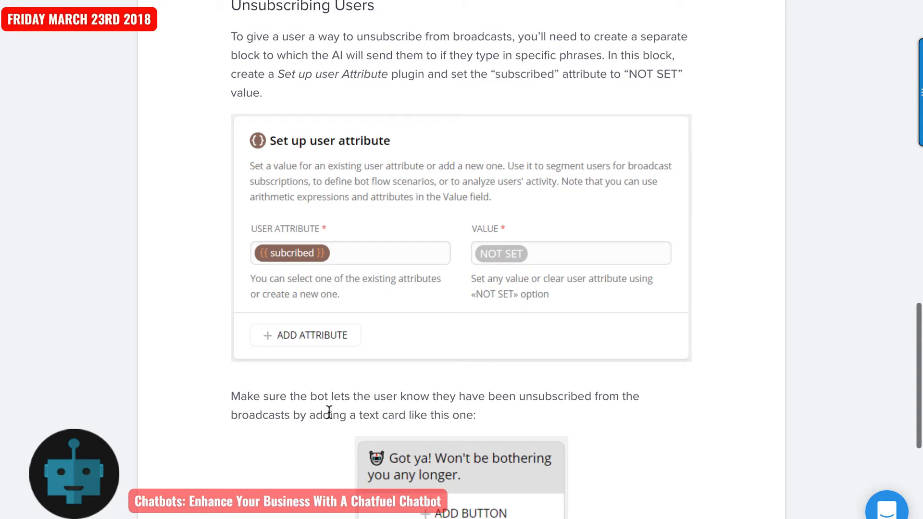
{"action": "mouse_move", "coordinate": [582, 469]}
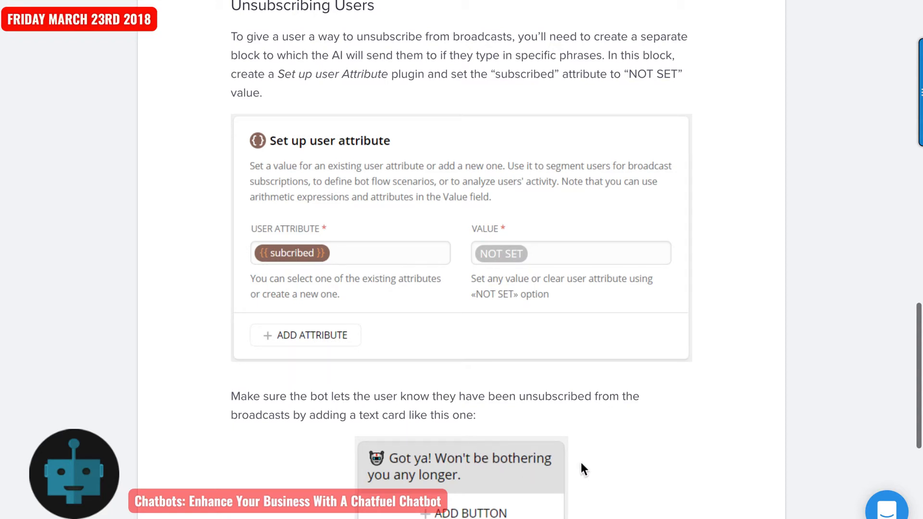
{"action": "mouse_move", "coordinate": [602, 465]}
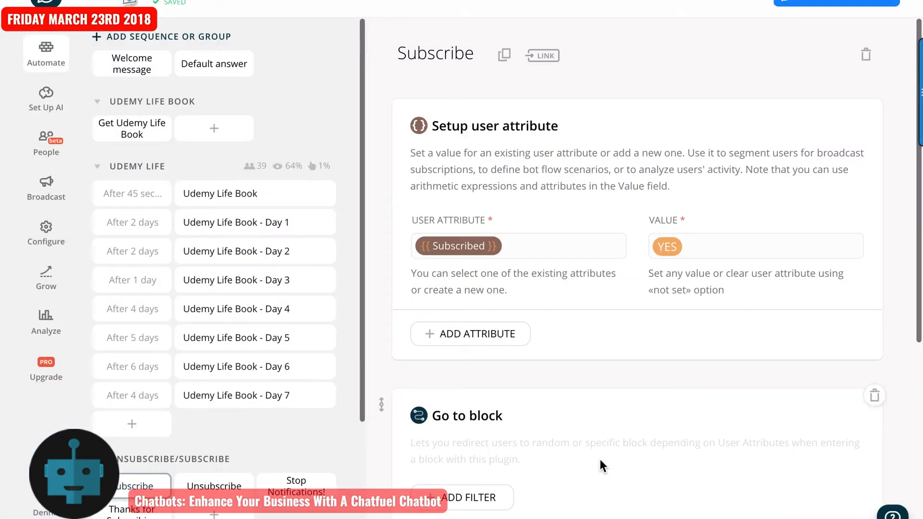
{"action": "mouse_move", "coordinate": [449, 384]}
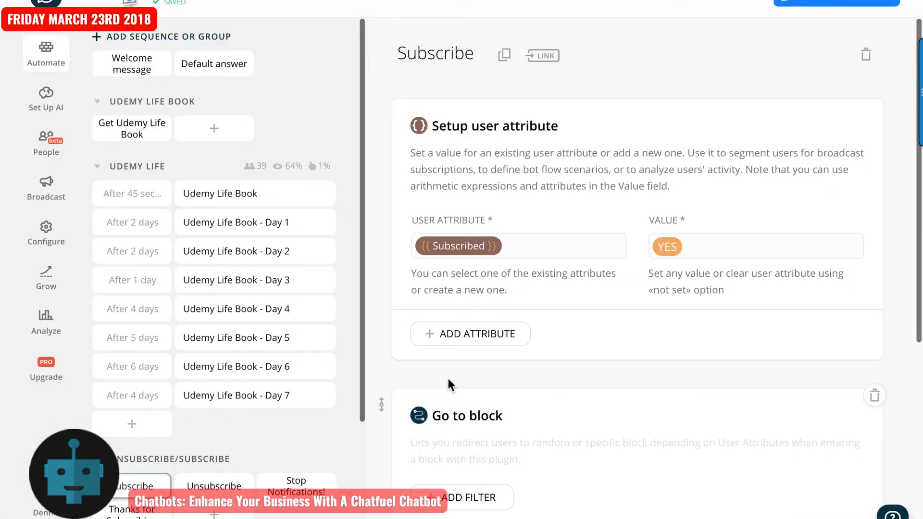
{"action": "mouse_move", "coordinate": [349, 135]}
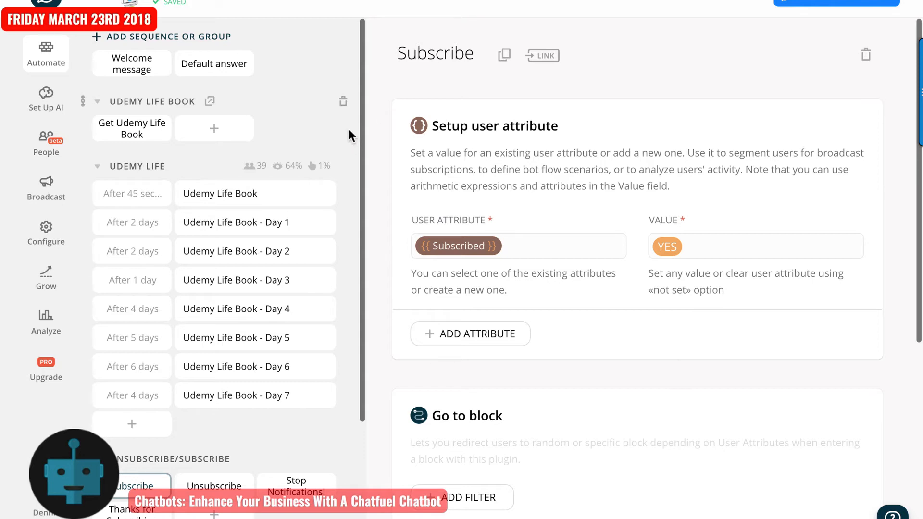
{"action": "mouse_move", "coordinate": [218, 79]}
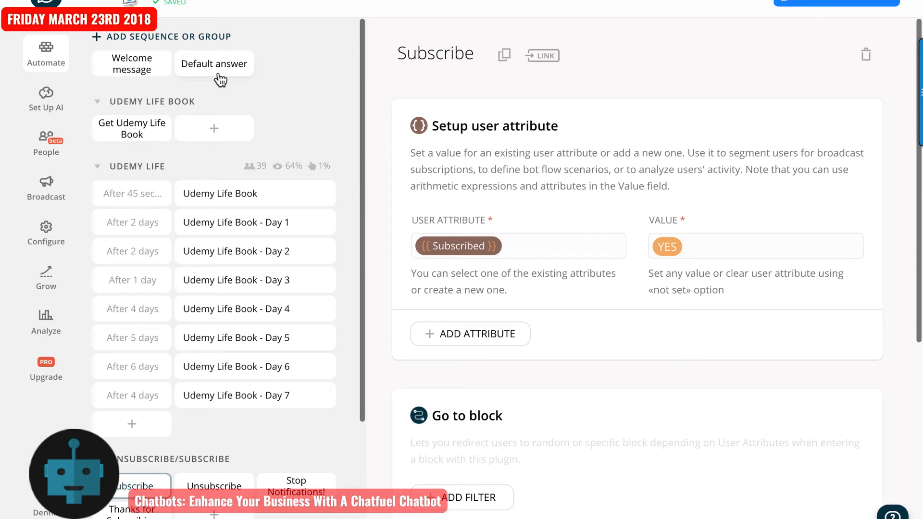
{"action": "mouse_move", "coordinate": [209, 71]}
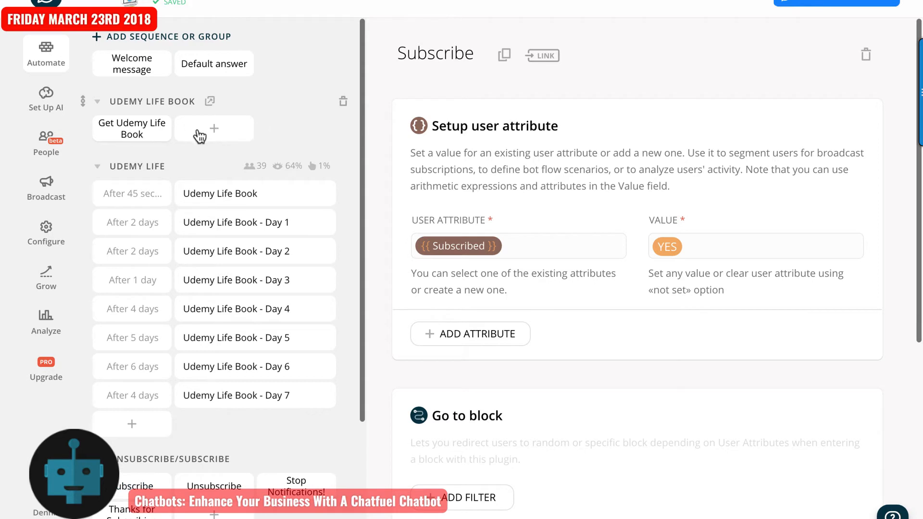
- Open the Get Udemy Life Book block from the Automate sidebar
{"action": "left_click", "coordinate": [131, 129]}
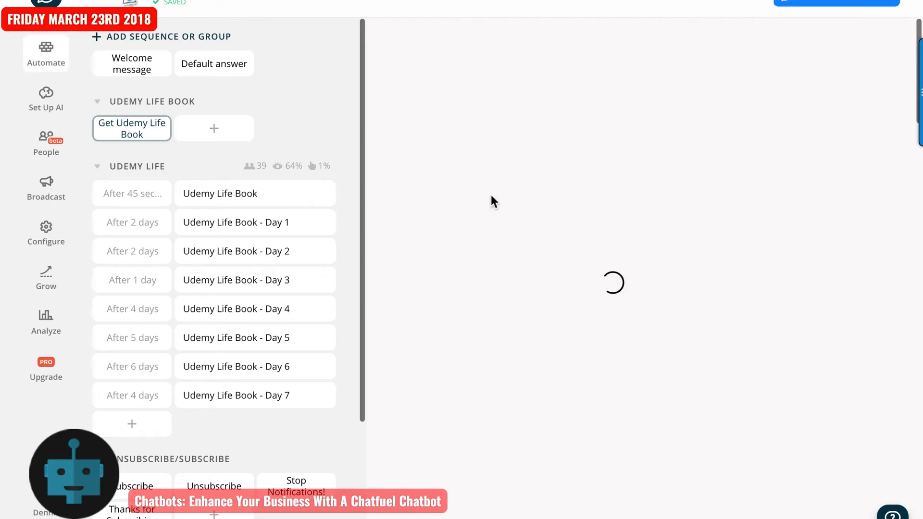
{"action": "left_click", "coordinate": [131, 129]}
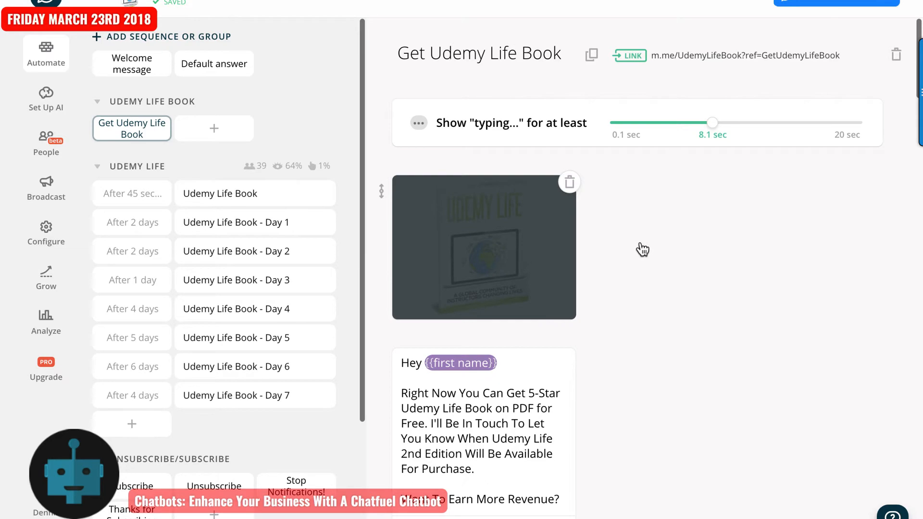
{"action": "scroll", "scroll_direction": "down", "scroll_amount": 3}
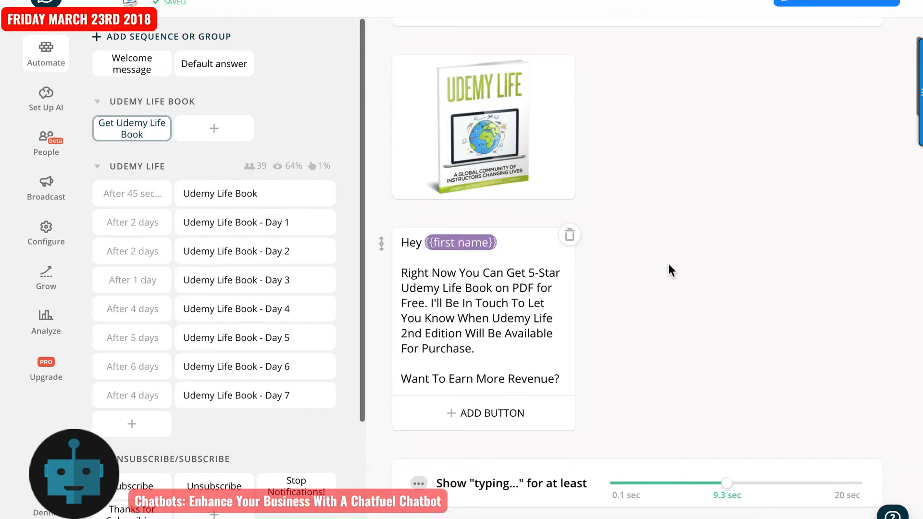
{"action": "scroll", "scroll_direction": "down", "scroll_amount": 3}
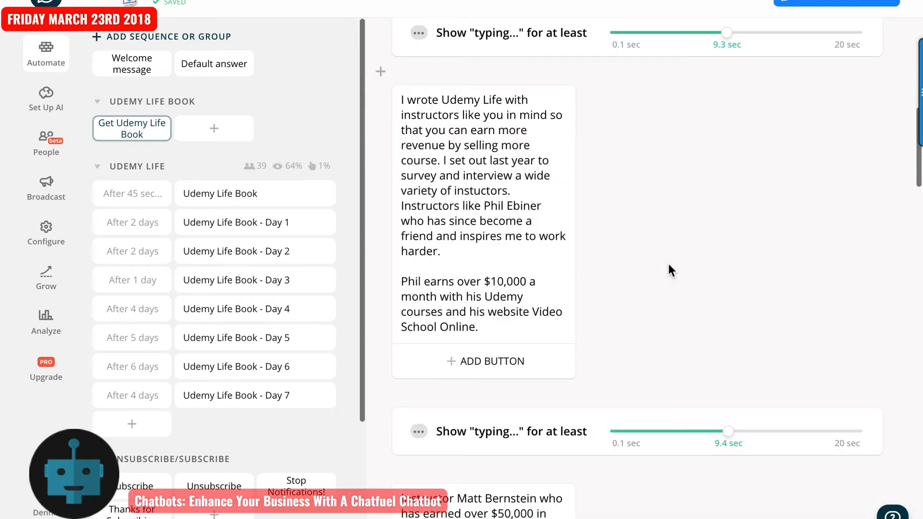
{"action": "scroll", "scroll_direction": "down", "scroll_amount": 3}
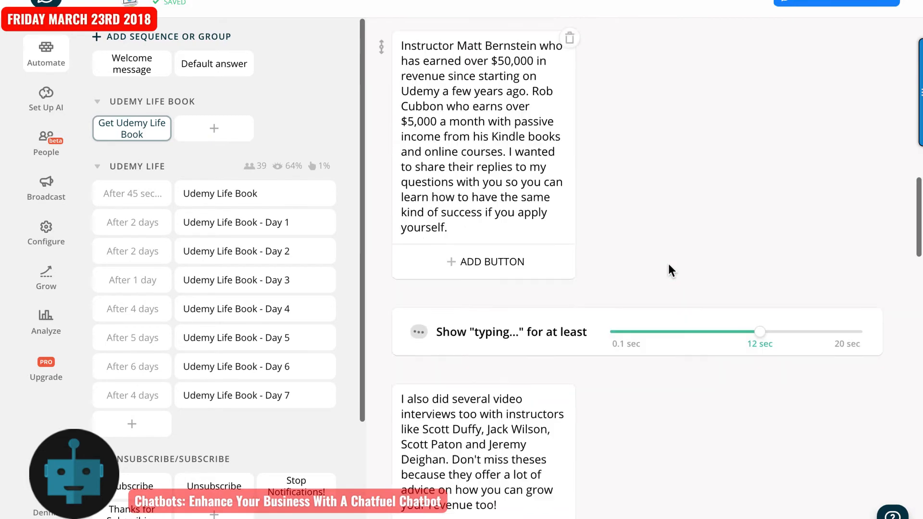
{"action": "scroll", "scroll_direction": "down", "scroll_amount": 3}
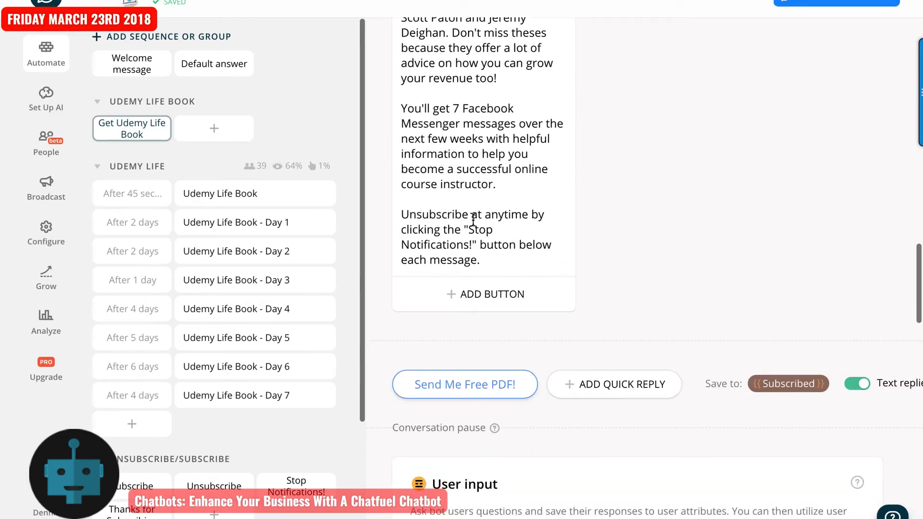
{"action": "mouse_move", "coordinate": [507, 230]}
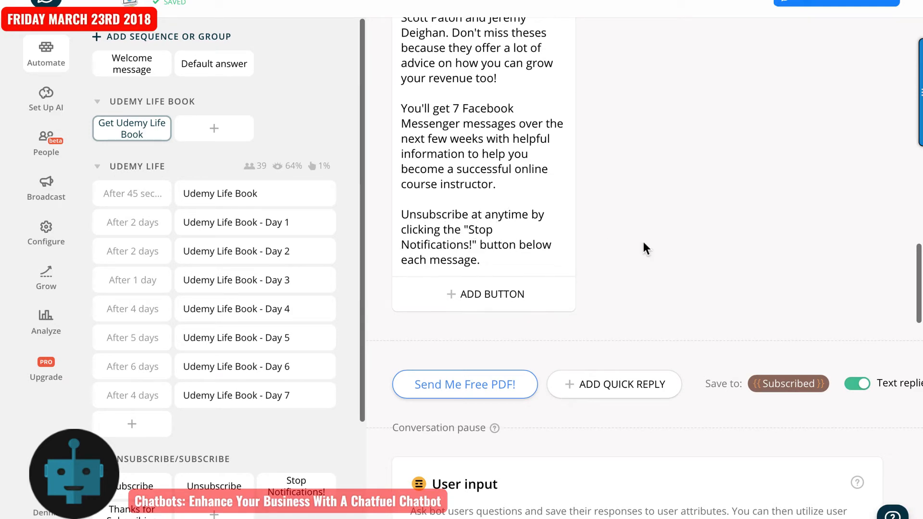
{"action": "scroll", "scroll_direction": "down", "scroll_amount": 3}
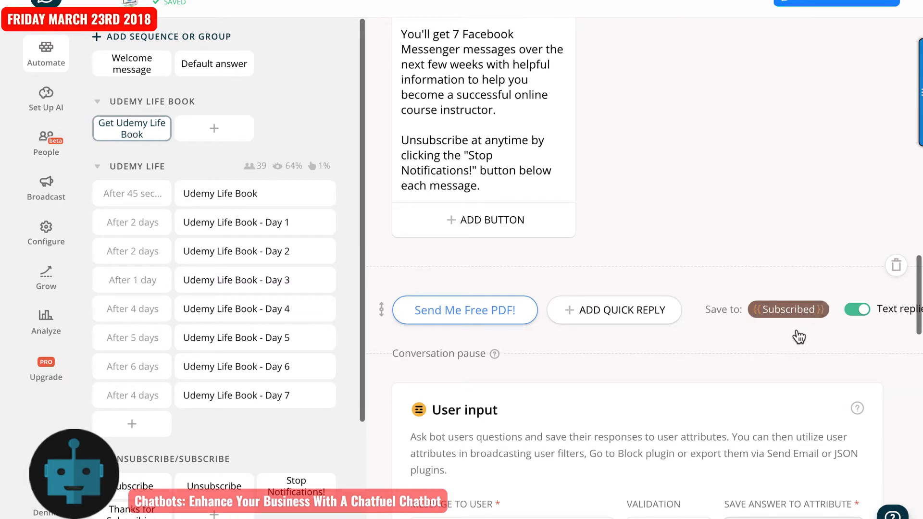
{"action": "scroll", "scroll_direction": "down", "scroll_amount": 3}
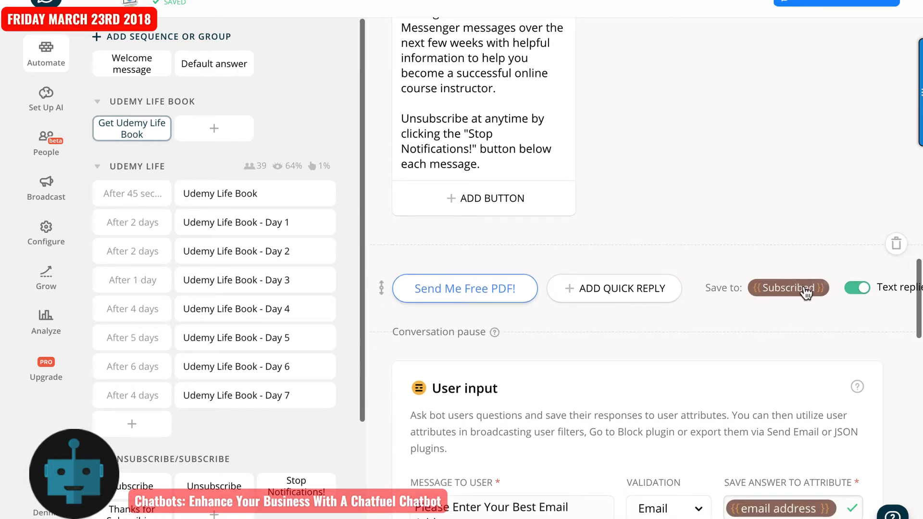
- Remove the Subscribed attribute from the Send Me Free PDF! quick reply
{"action": "left_click", "coordinate": [788, 288]}
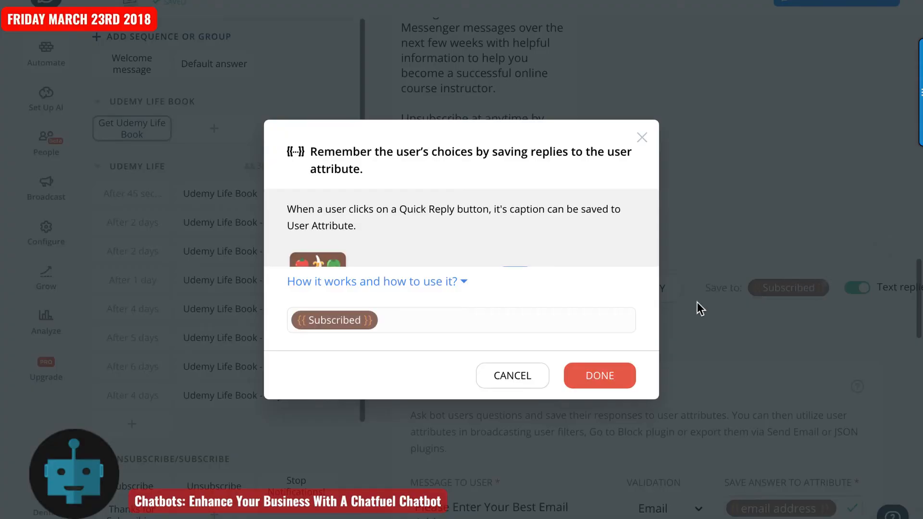
{"action": "mouse_move", "coordinate": [808, 292]}
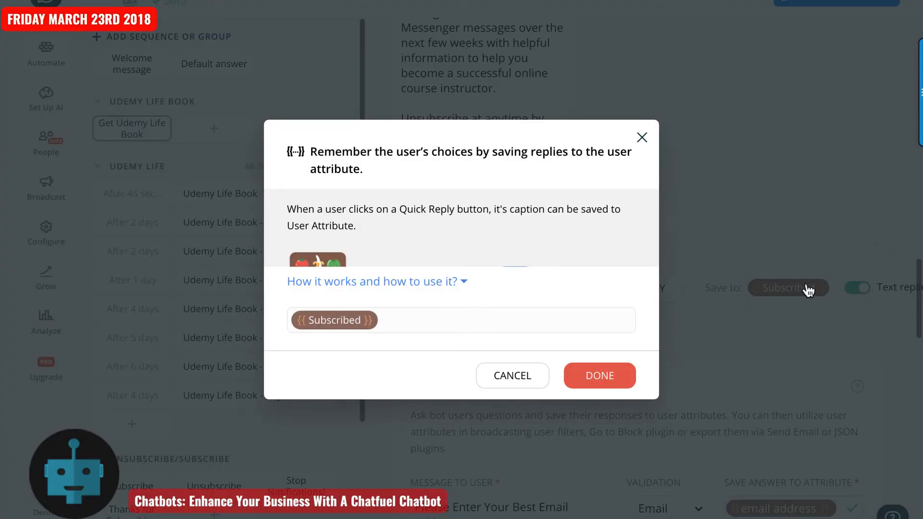
{"action": "left_click", "coordinate": [600, 375]}
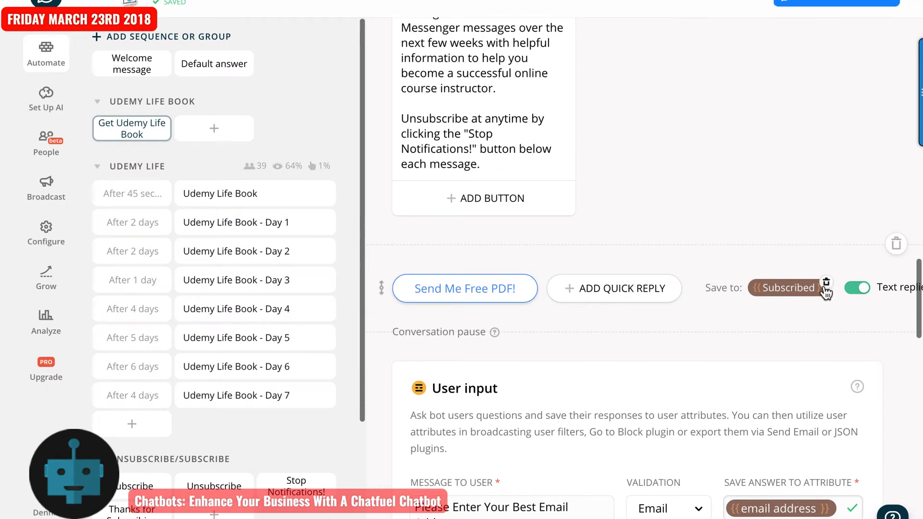
{"action": "left_click", "coordinate": [825, 283]}
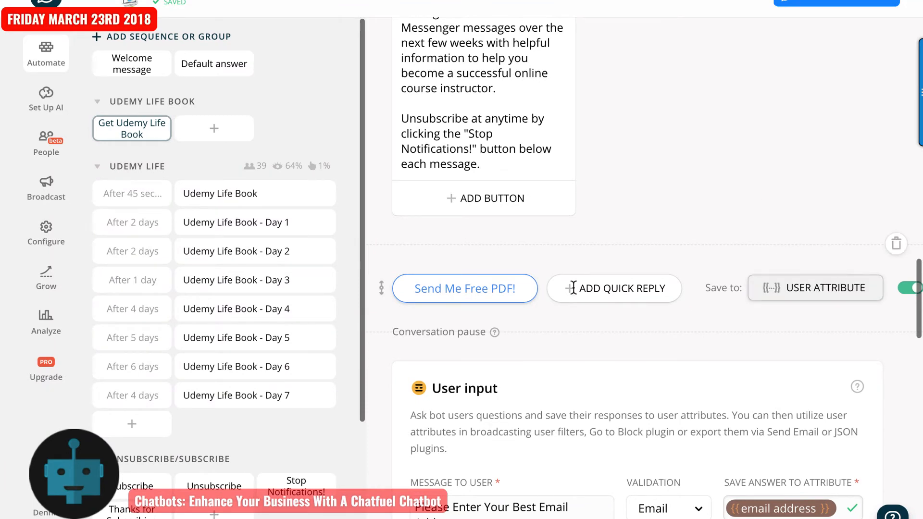
- Link the Send Me Free PDF! quick reply to the Subscribe block
{"action": "left_click", "coordinate": [464, 288]}
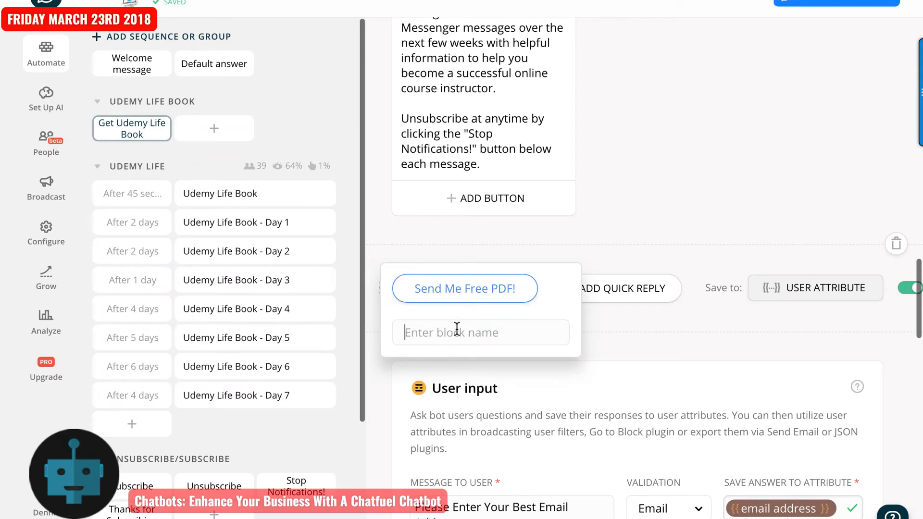
{"action": "type", "text": "sub"}
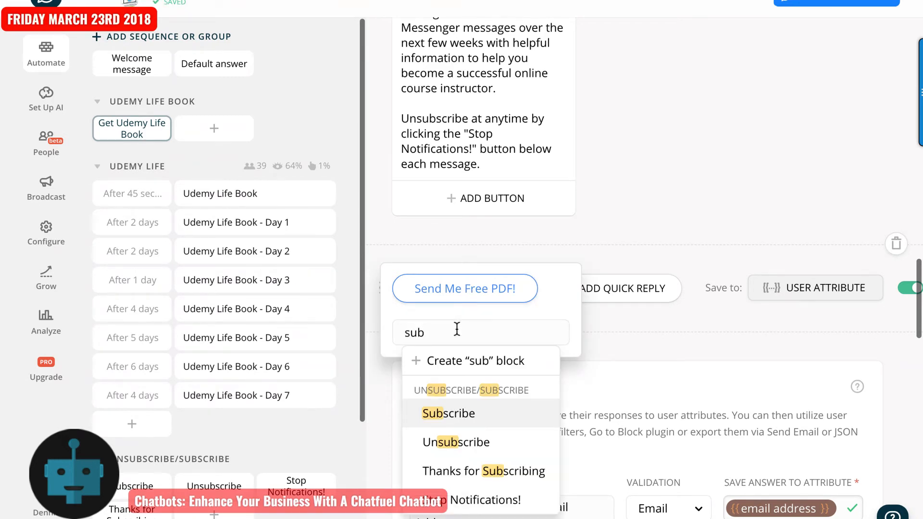
{"action": "left_click", "coordinate": [448, 413]}
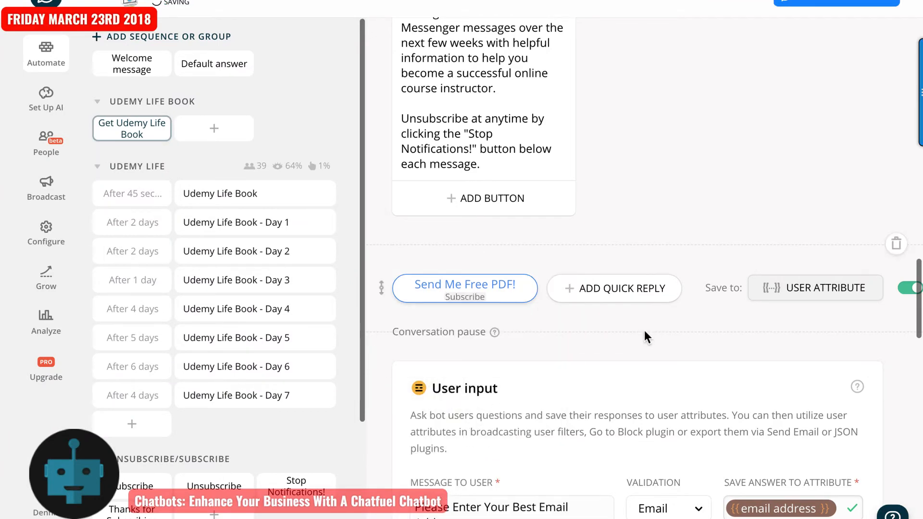
- Scroll through the block's User input, Zapier JSON API and Subscribe to Sequence cards
{"action": "scroll", "scroll_direction": "down", "scroll_amount": 3}
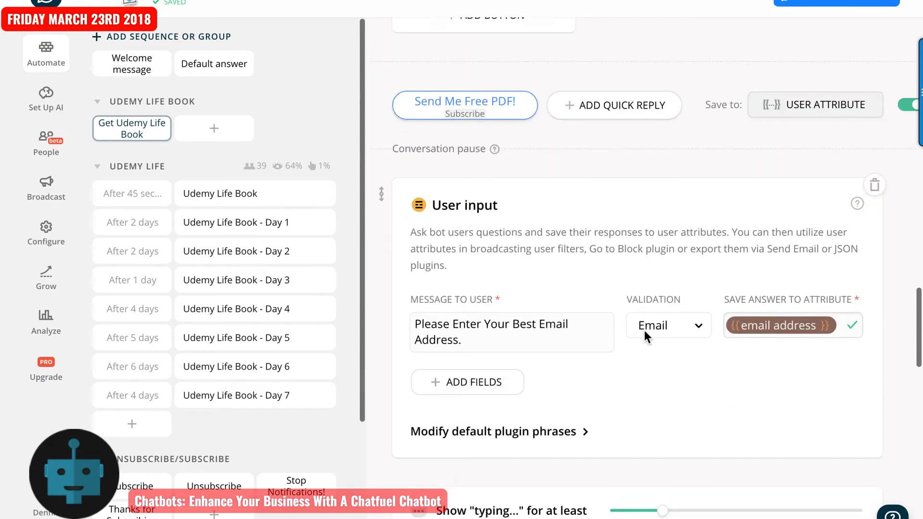
{"action": "scroll", "scroll_direction": "down", "scroll_amount": 3}
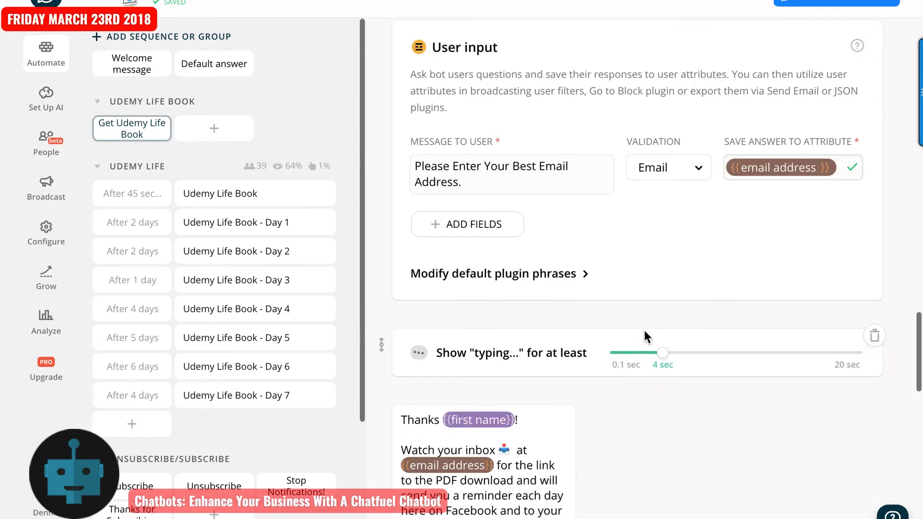
{"action": "scroll", "scroll_direction": "down", "scroll_amount": 3}
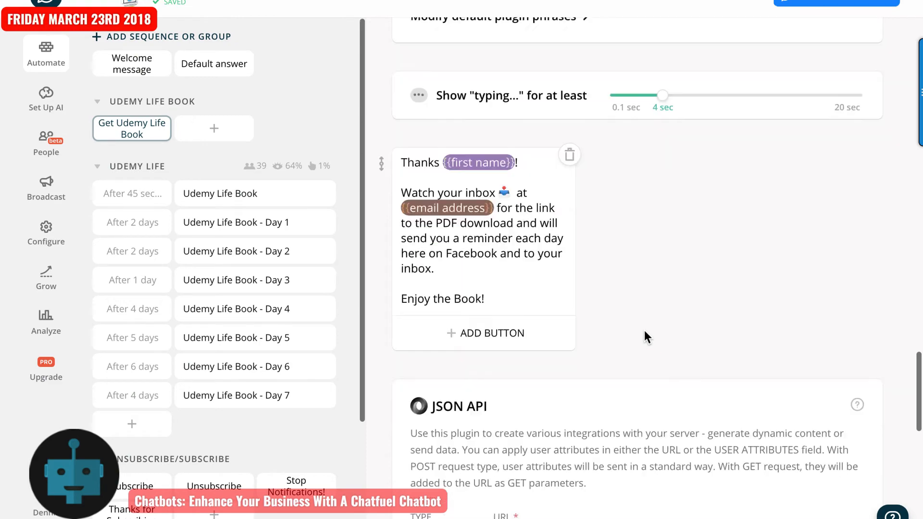
{"action": "scroll", "scroll_direction": "down", "scroll_amount": 3}
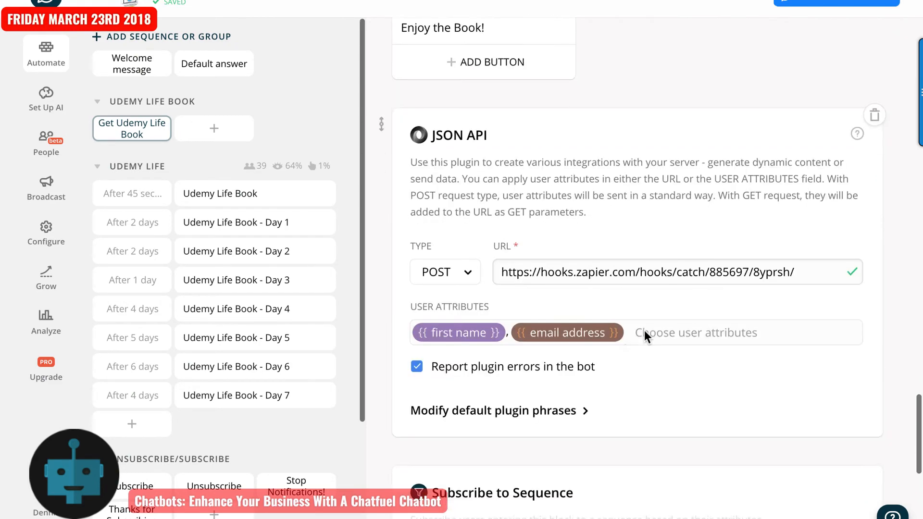
{"action": "scroll", "scroll_direction": "down", "scroll_amount": 3}
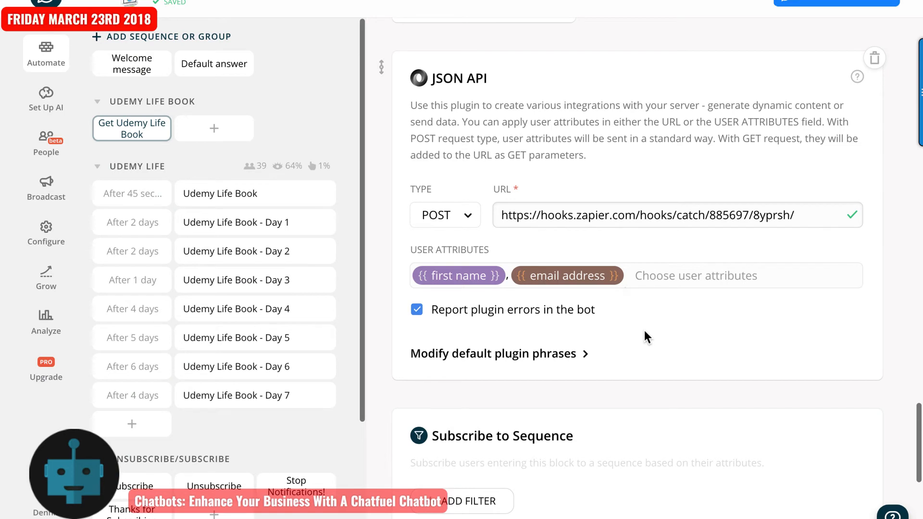
{"action": "scroll", "scroll_direction": "down", "scroll_amount": 3}
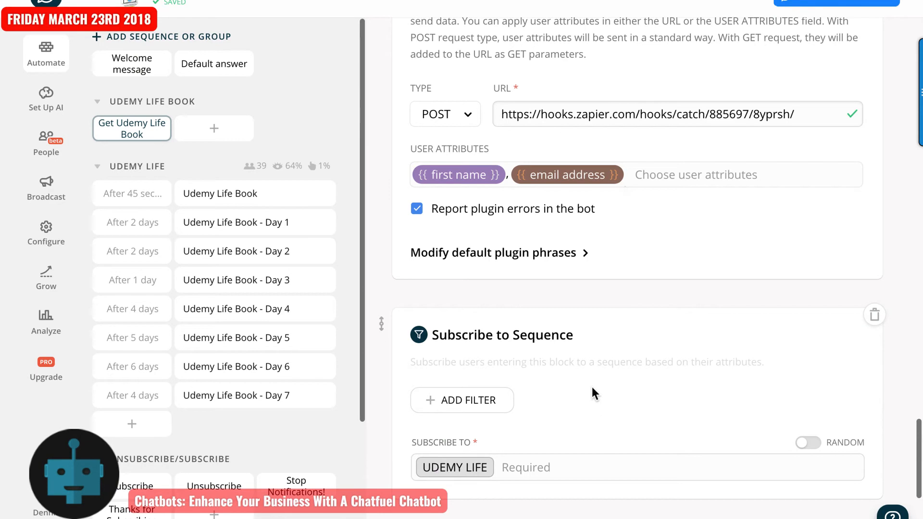
{"action": "scroll", "scroll_direction": "down", "scroll_amount": 3}
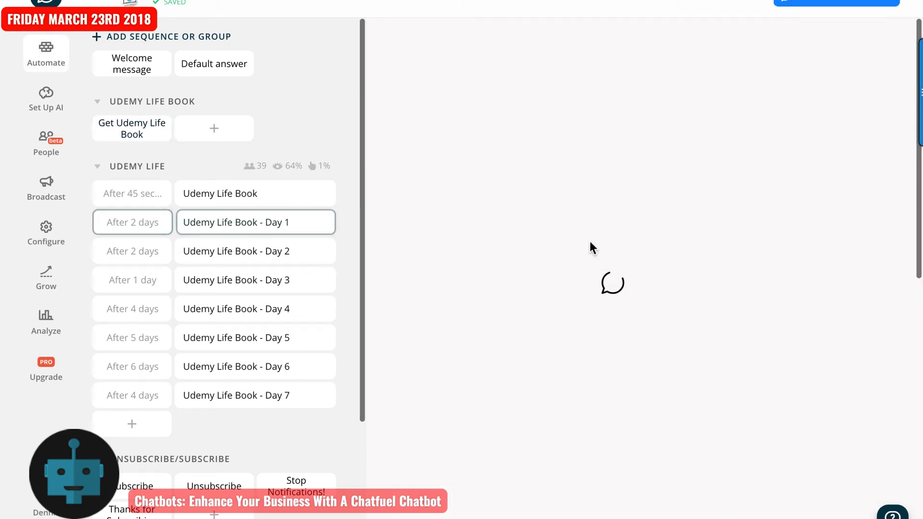
- Open the Udemy Life Book - Day 1 block and scroll to its Stop Notifications! quick reply
{"action": "left_click", "coordinate": [256, 222]}
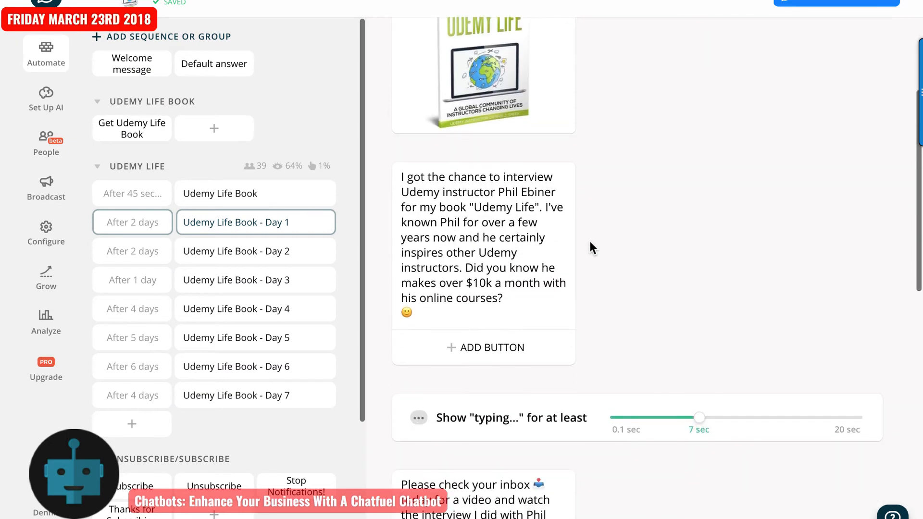
{"action": "scroll", "scroll_direction": "down", "scroll_amount": 3}
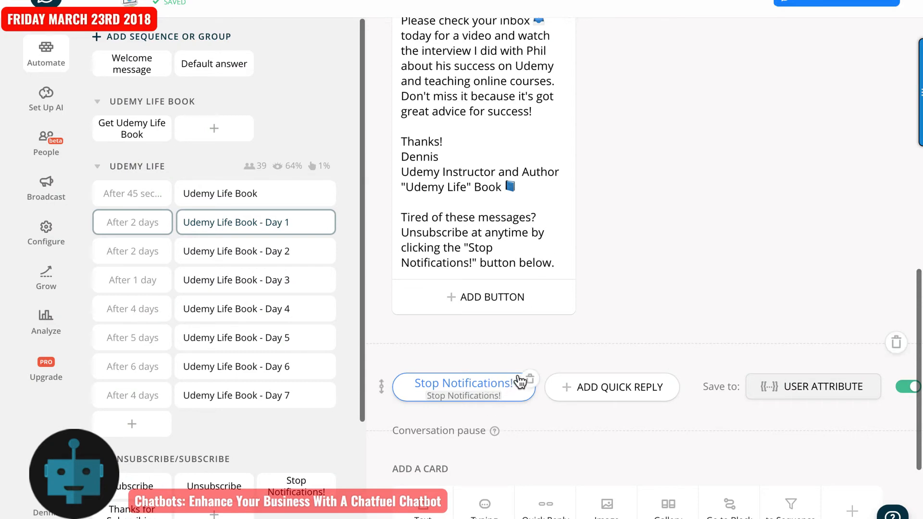
{"action": "mouse_move", "coordinate": [263, 449]}
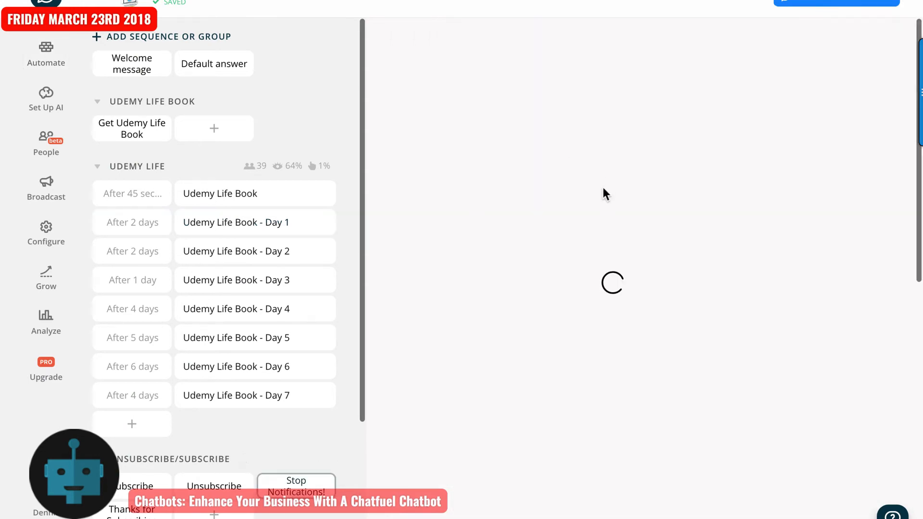
{"action": "left_click", "coordinate": [296, 486]}
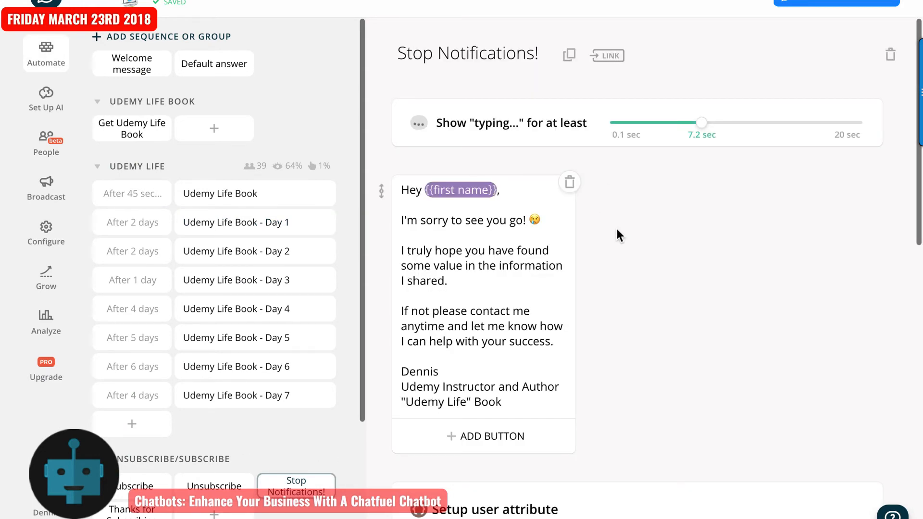
{"action": "scroll", "scroll_direction": "down", "scroll_amount": 3}
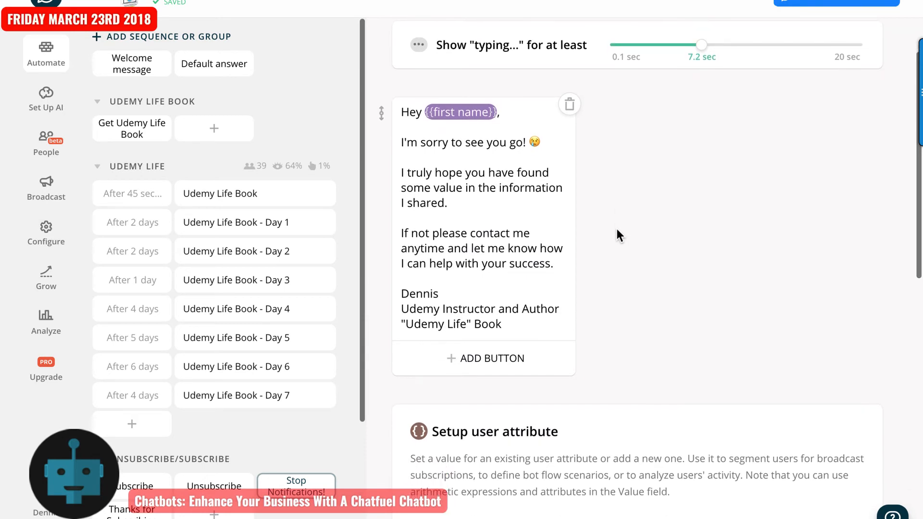
{"action": "scroll", "scroll_direction": "down", "scroll_amount": 3}
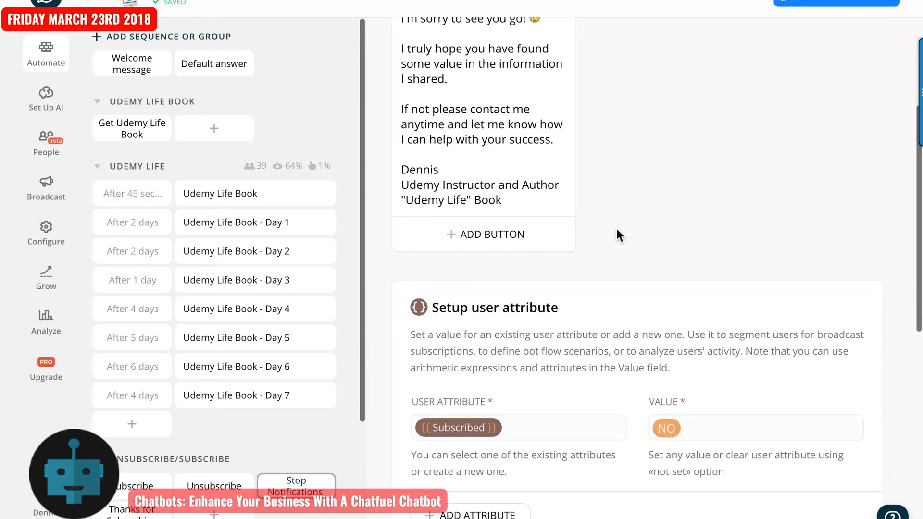
{"action": "scroll", "scroll_direction": "down", "scroll_amount": 3}
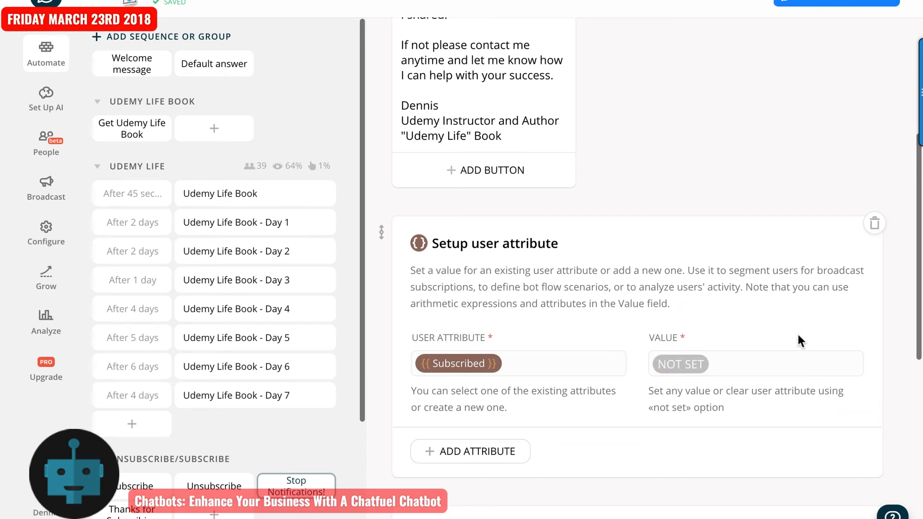
{"action": "scroll", "scroll_direction": "down", "scroll_amount": 3}
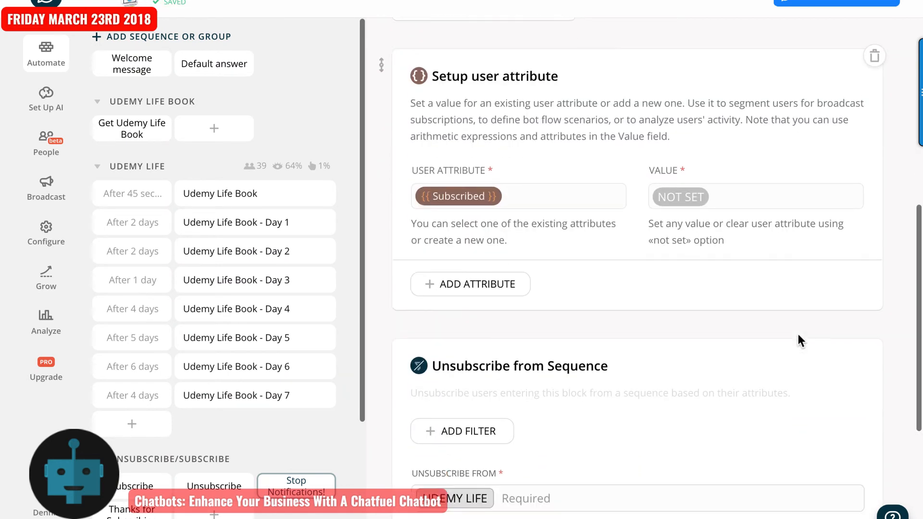
{"action": "scroll", "scroll_direction": "down", "scroll_amount": 3}
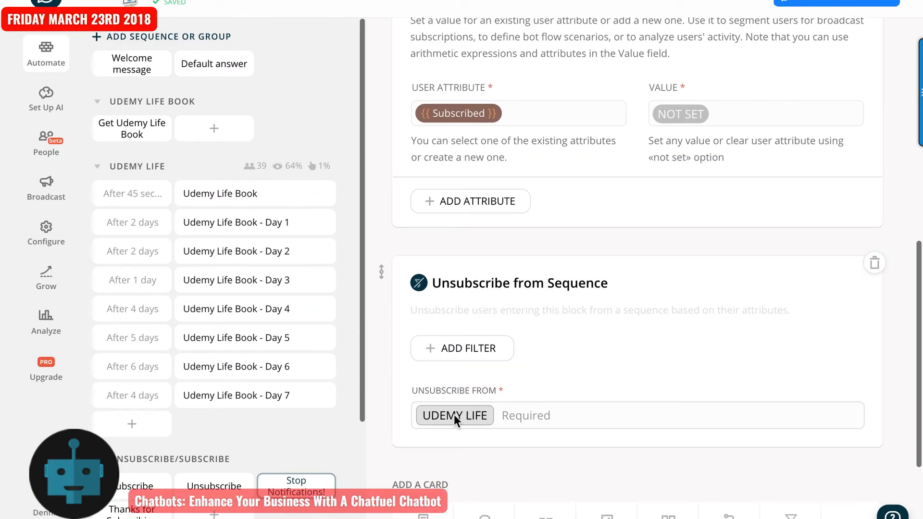
{"action": "mouse_move", "coordinate": [577, 360]}
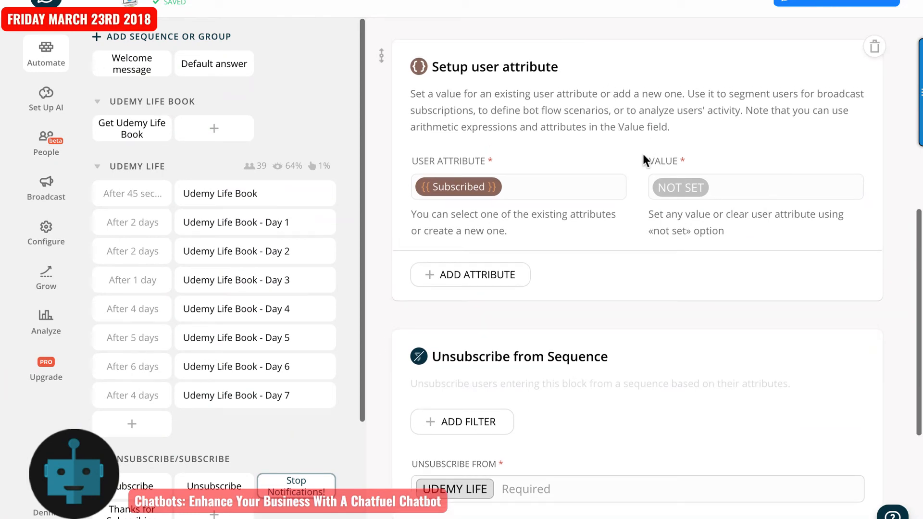
{"action": "mouse_move", "coordinate": [497, 173]}
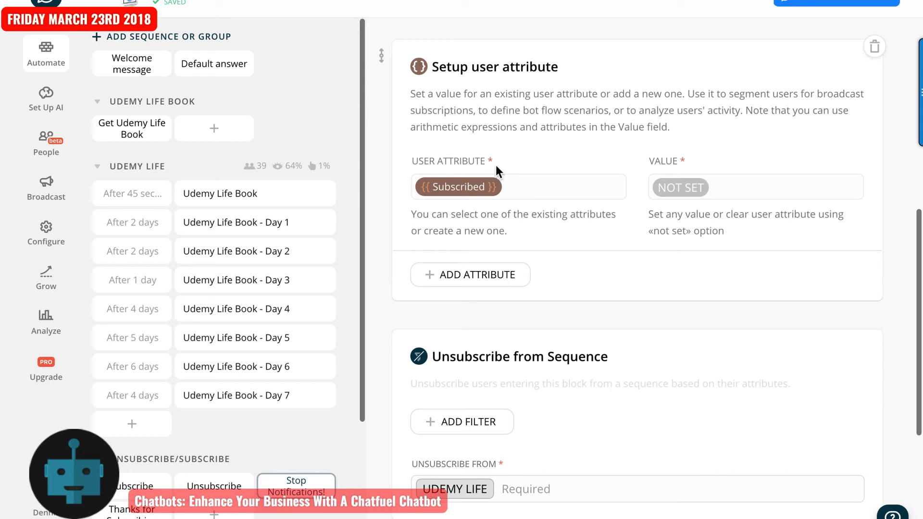
{"action": "mouse_move", "coordinate": [687, 193]}
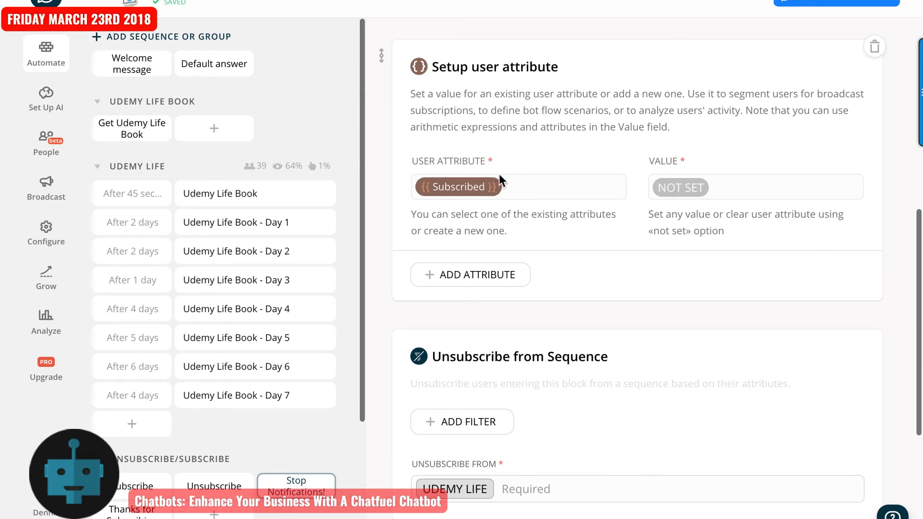
{"action": "mouse_move", "coordinate": [687, 187]}
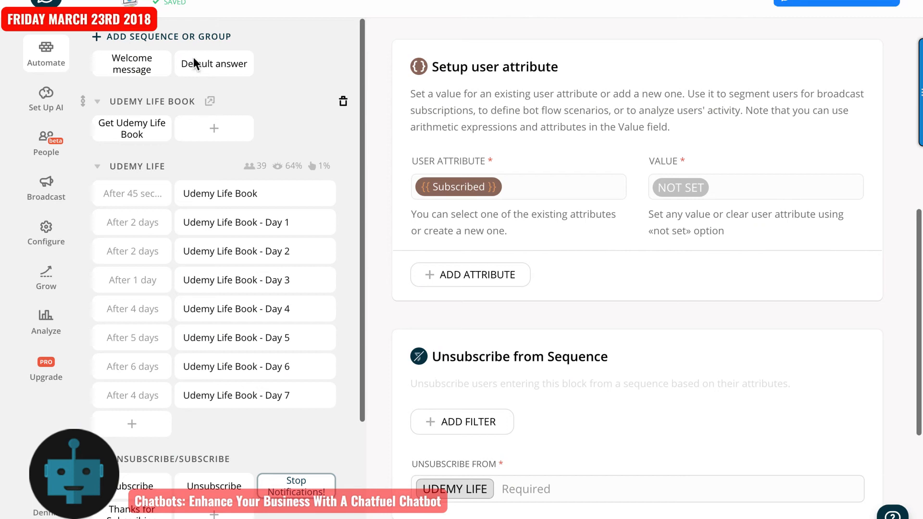
{"action": "mouse_move", "coordinate": [144, 68]}
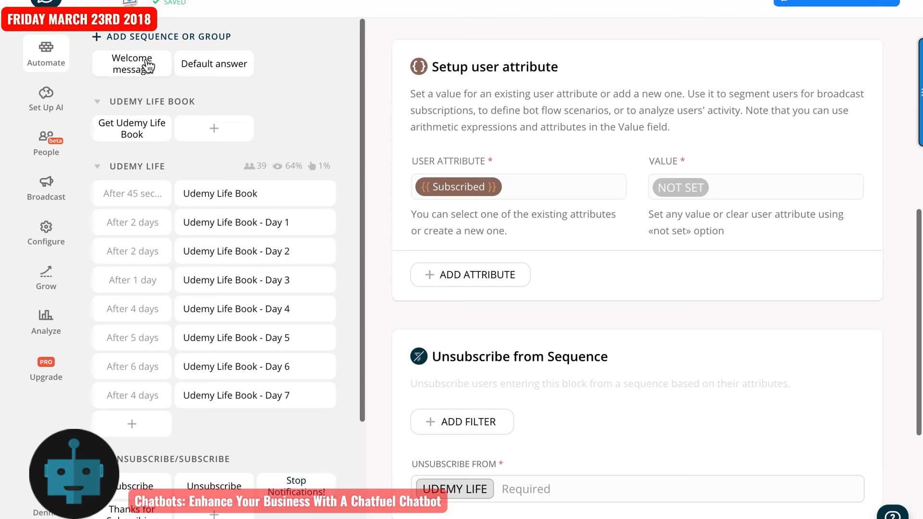
- Open the Welcome message block from the left panel
{"action": "left_click", "coordinate": [131, 63]}
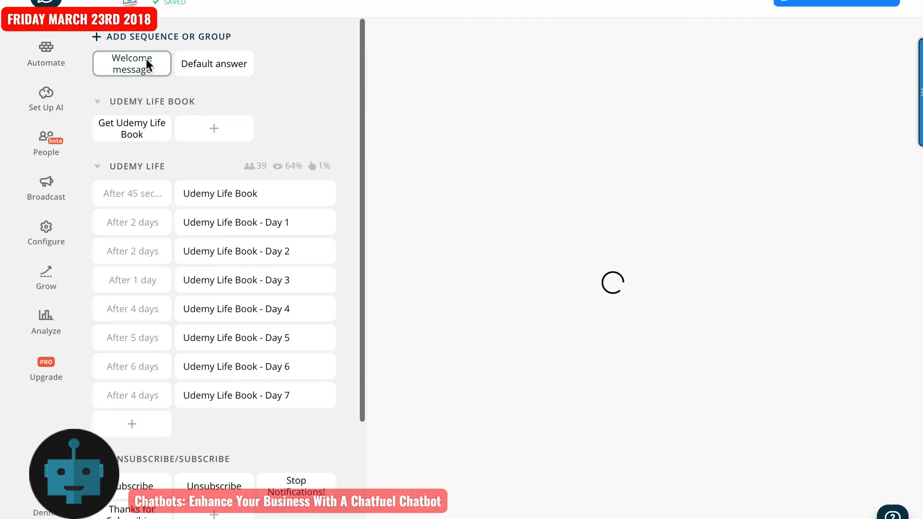
{"action": "left_click", "coordinate": [131, 64]}
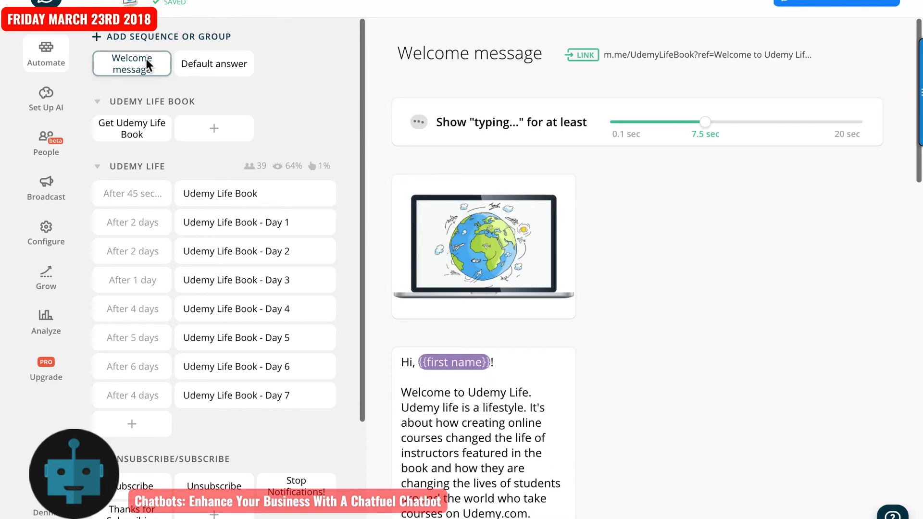
{"action": "mouse_move", "coordinate": [213, 393]}
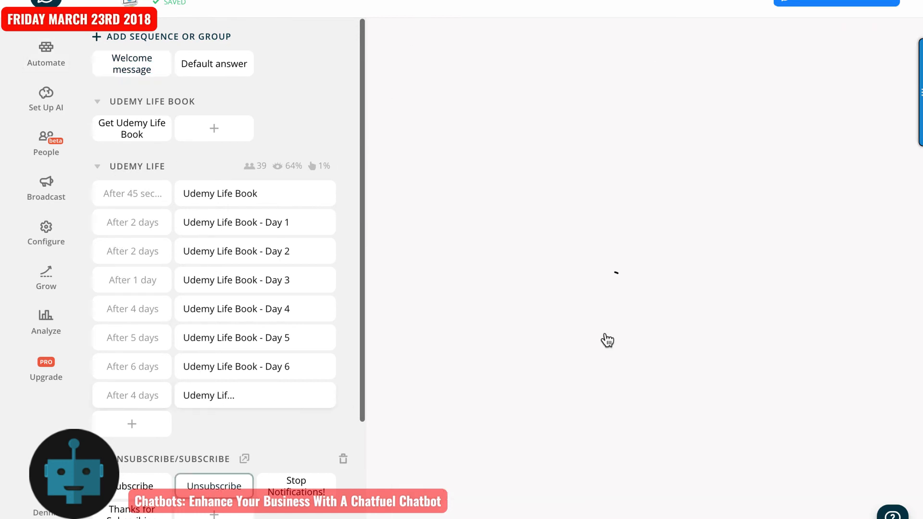
{"action": "mouse_move", "coordinate": [713, 321]}
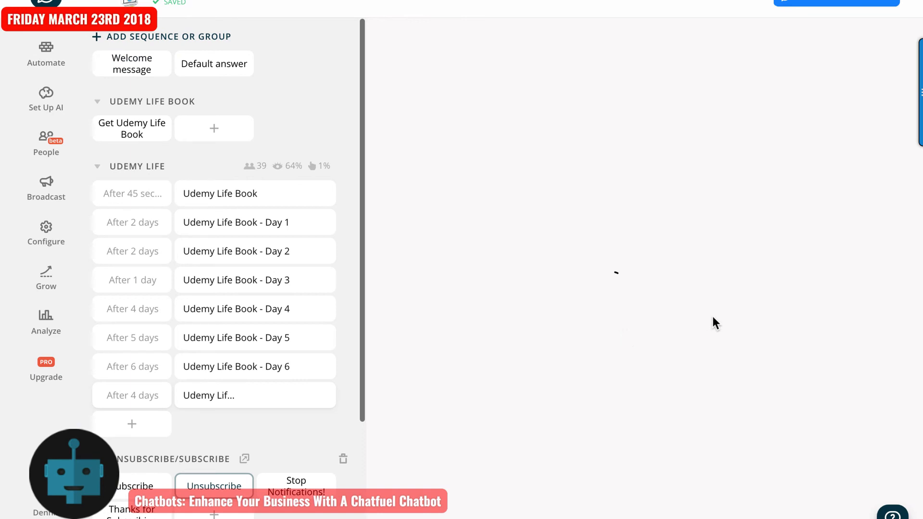
- Capitalize "Subscribe" in the Unsubscribe block's goodbye message
{"action": "left_click", "coordinate": [215, 486]}
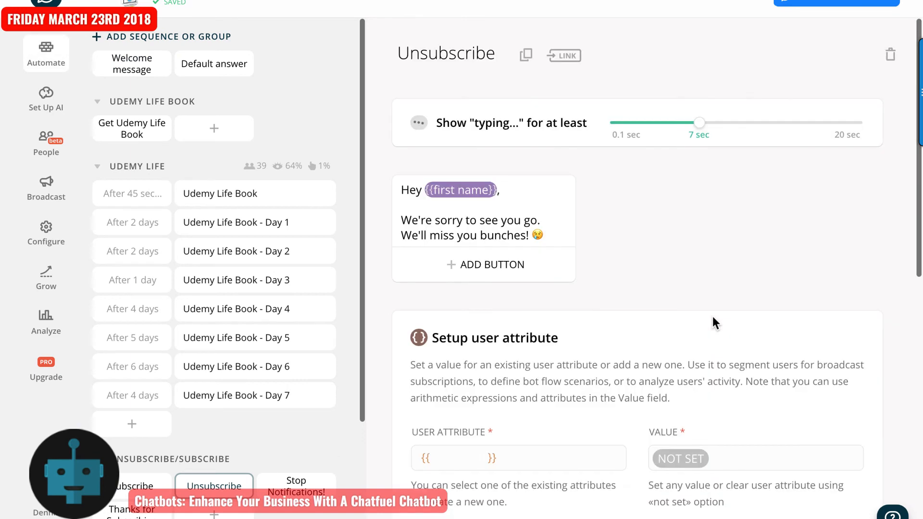
{"action": "scroll", "scroll_direction": "down", "scroll_amount": 3}
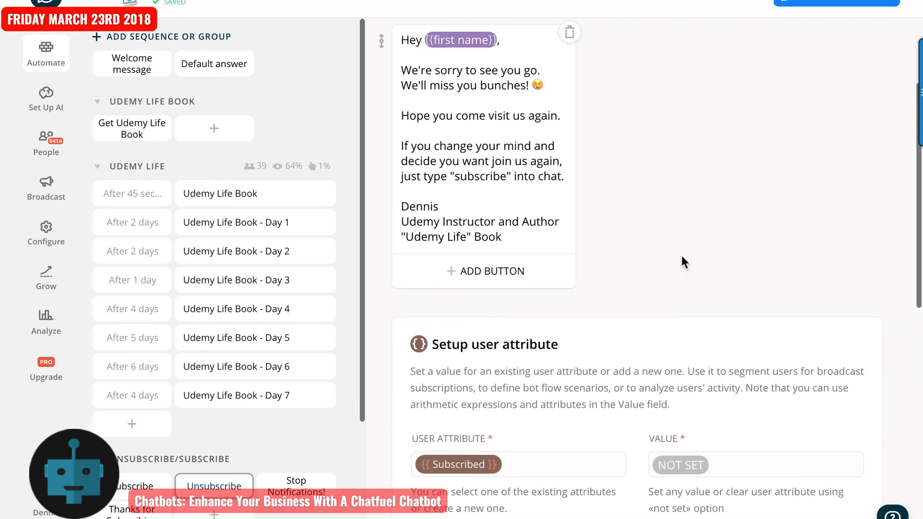
{"action": "mouse_move", "coordinate": [517, 169]}
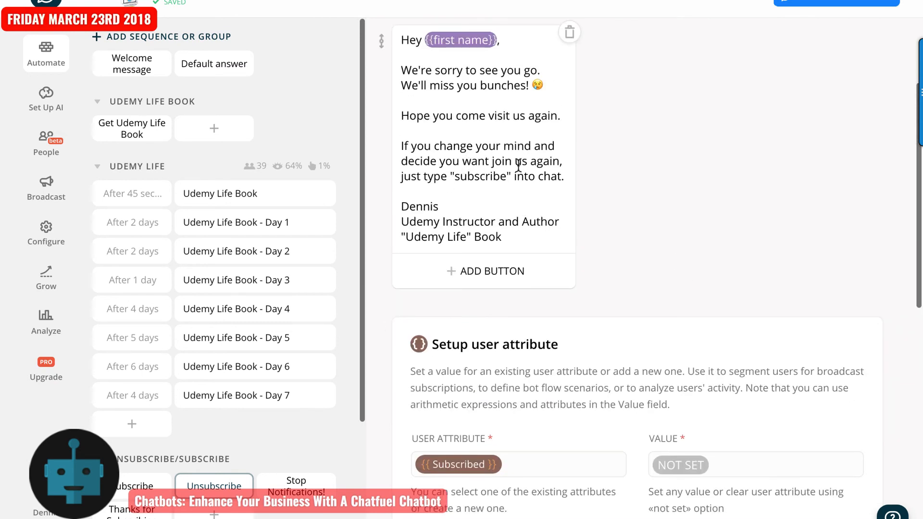
{"action": "mouse_move", "coordinate": [498, 187]}
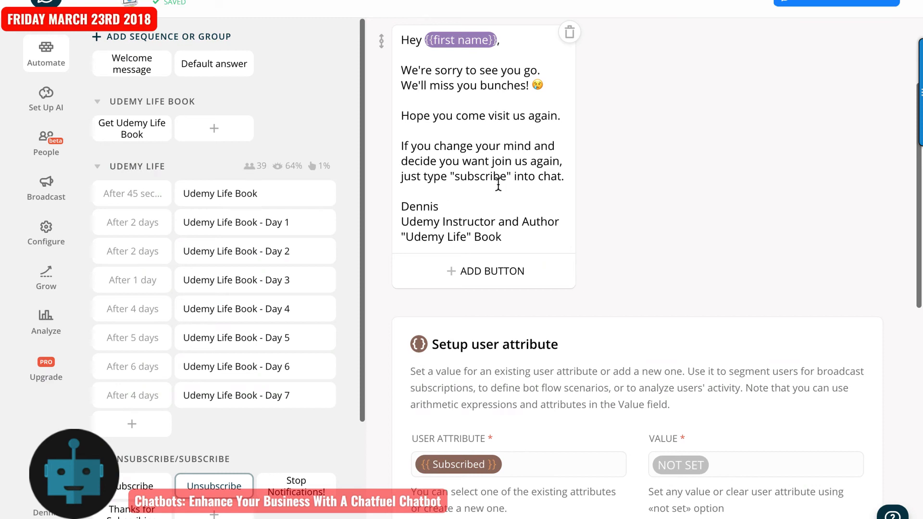
{"action": "mouse_move", "coordinate": [478, 189]}
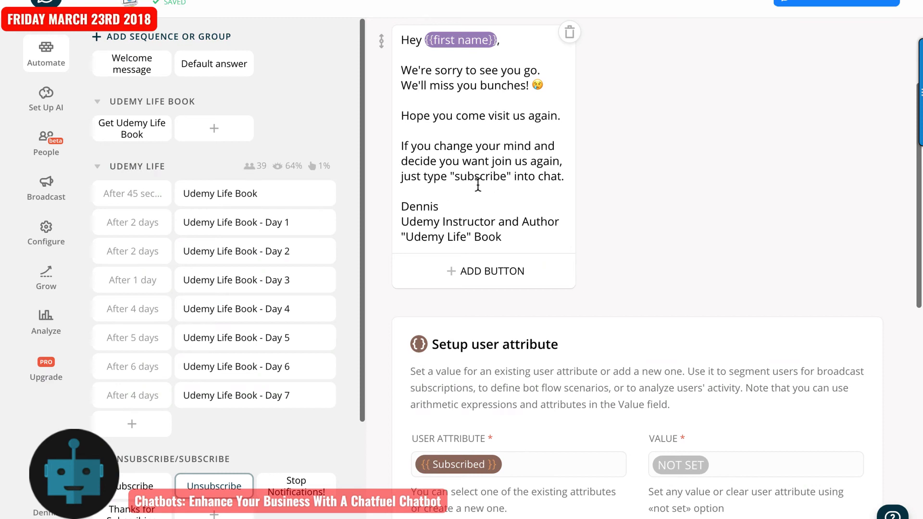
{"action": "left_click", "coordinate": [469, 176]}
{"action": "type", "text": "S"}
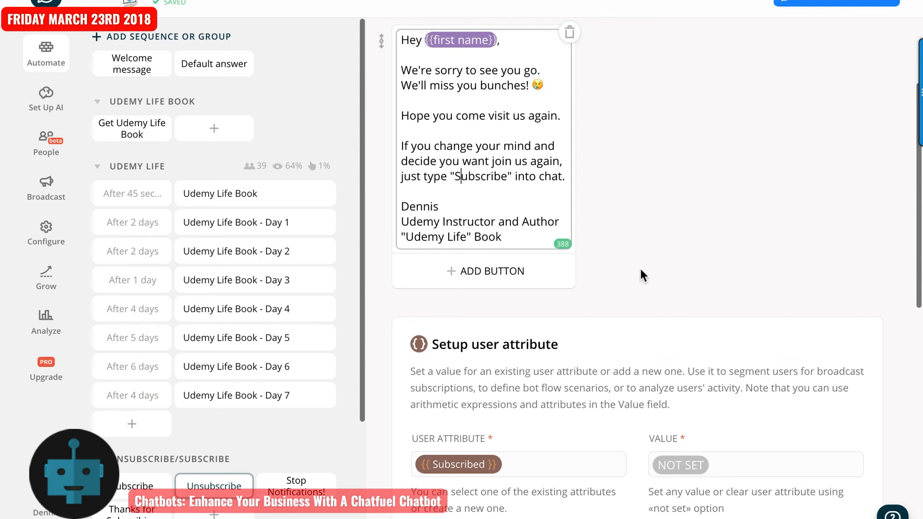
{"action": "scroll", "scroll_direction": "down", "scroll_amount": 3}
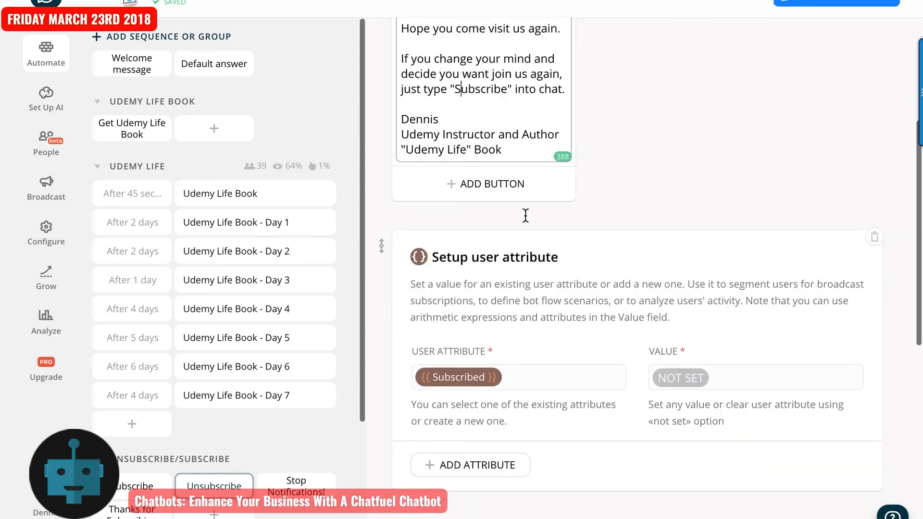
{"action": "mouse_move", "coordinate": [614, 353]}
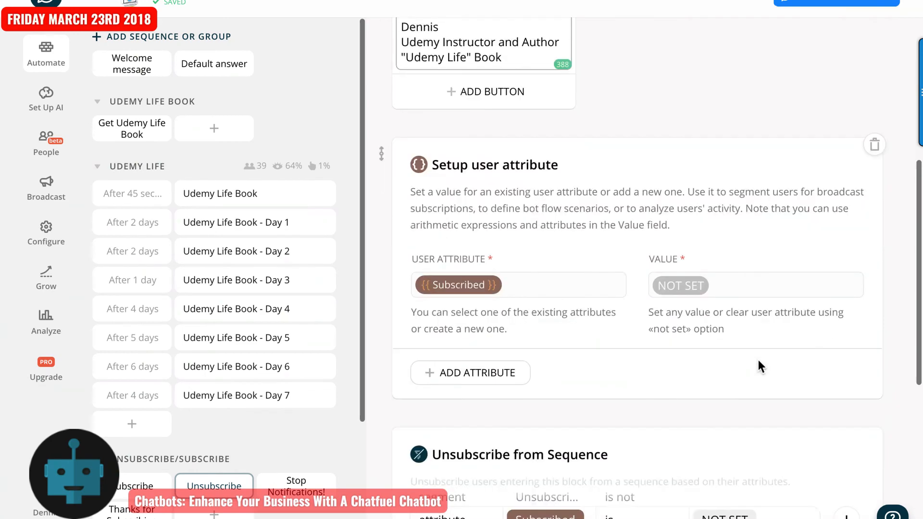
{"action": "scroll", "scroll_direction": "down", "scroll_amount": 3}
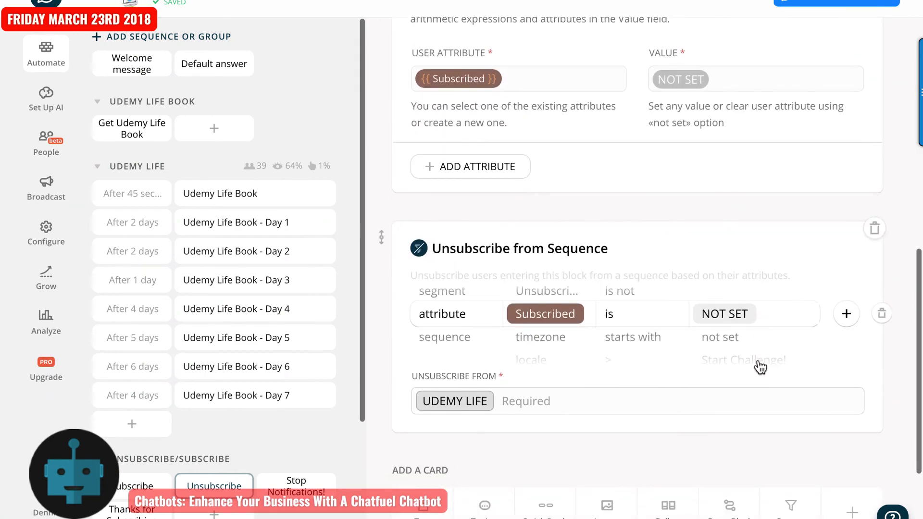
{"action": "mouse_move", "coordinate": [758, 365]}
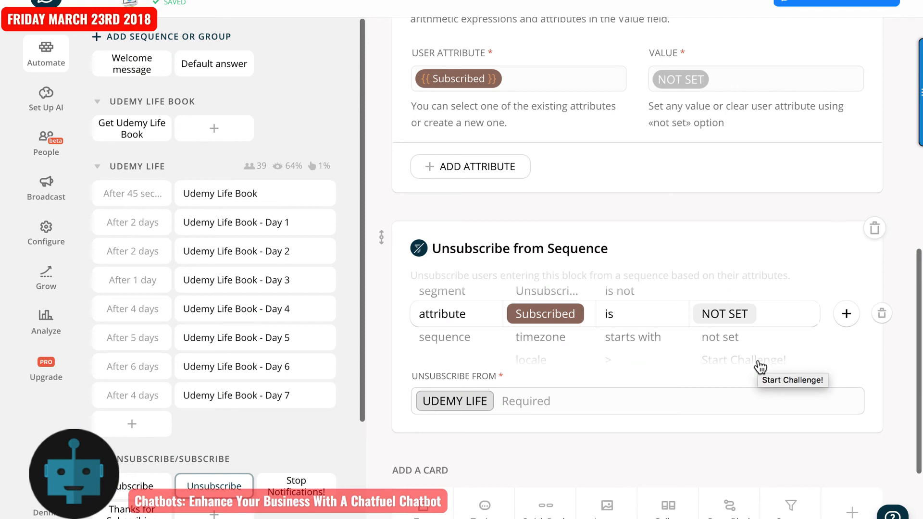
{"action": "mouse_move", "coordinate": [607, 371]}
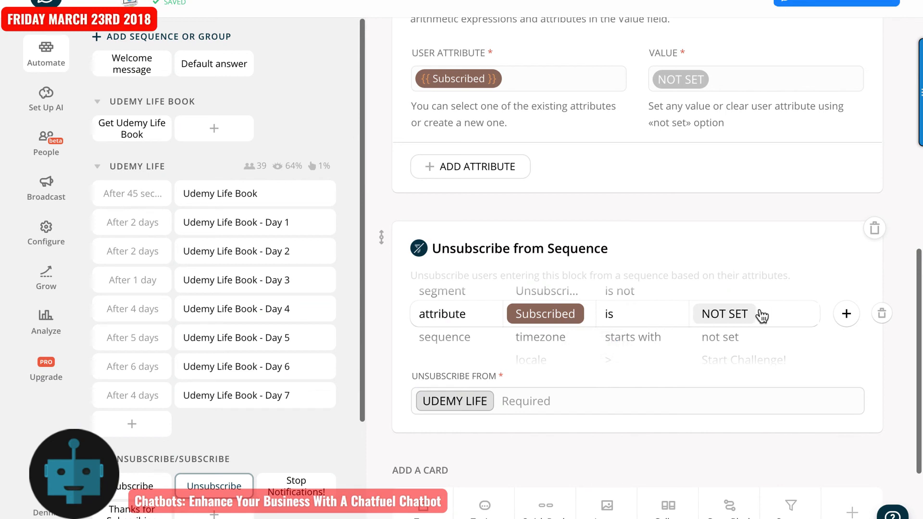
{"action": "mouse_move", "coordinate": [562, 429]}
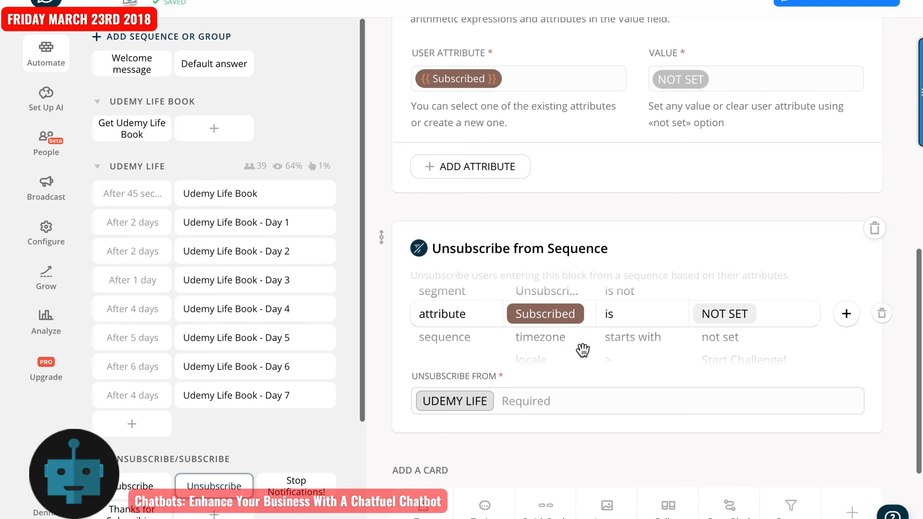
{"action": "mouse_move", "coordinate": [491, 321]}
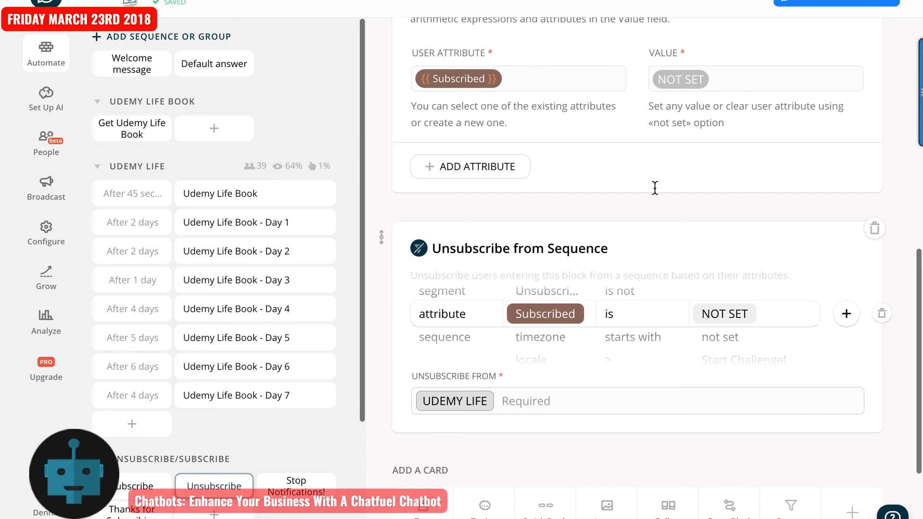
{"action": "mouse_move", "coordinate": [653, 210]}
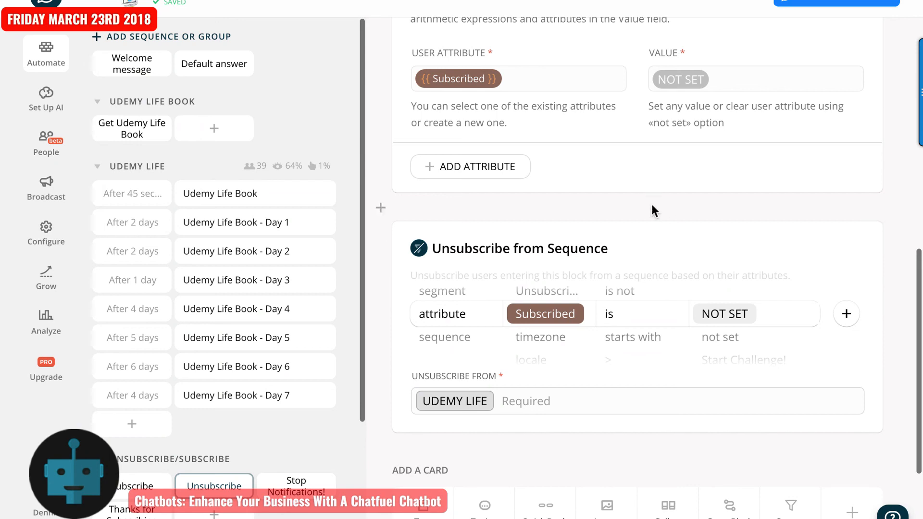